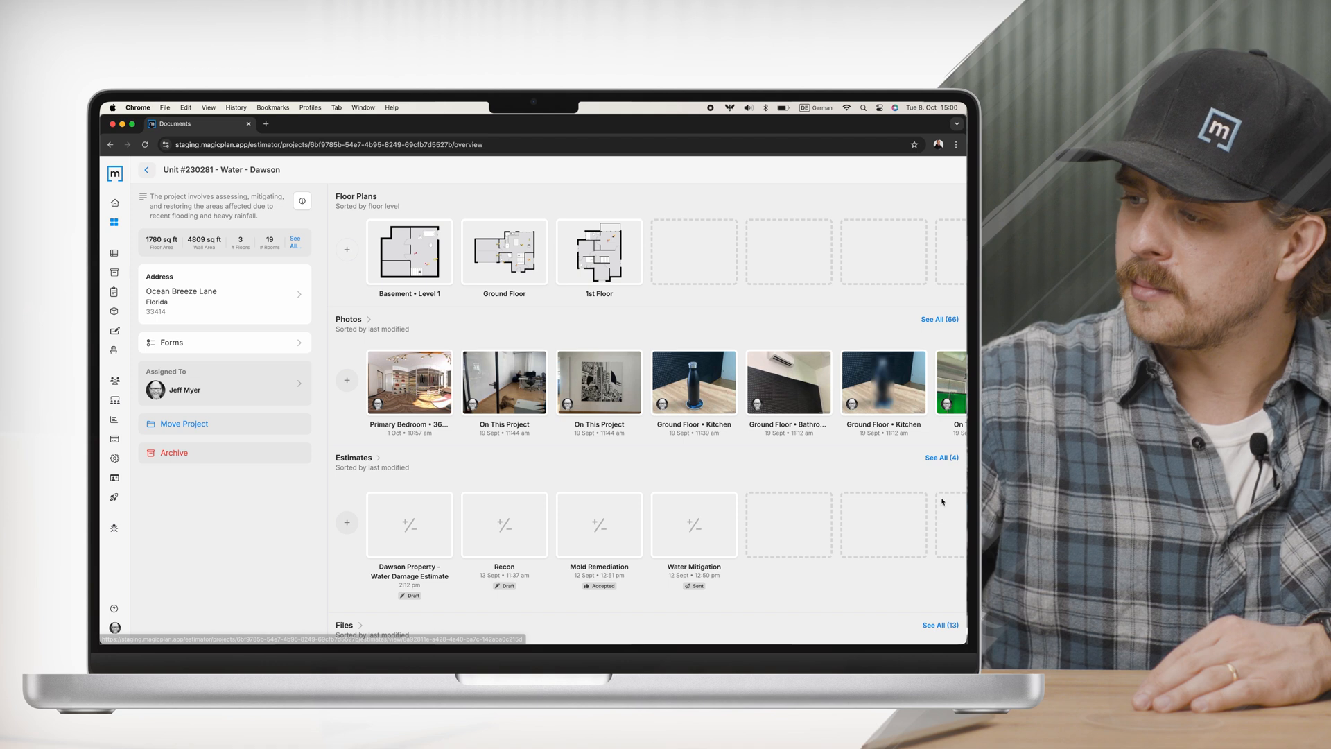
Step: Show all of the project's estimates from the project overview
{"action": "left_click", "coordinate": [942, 458]}
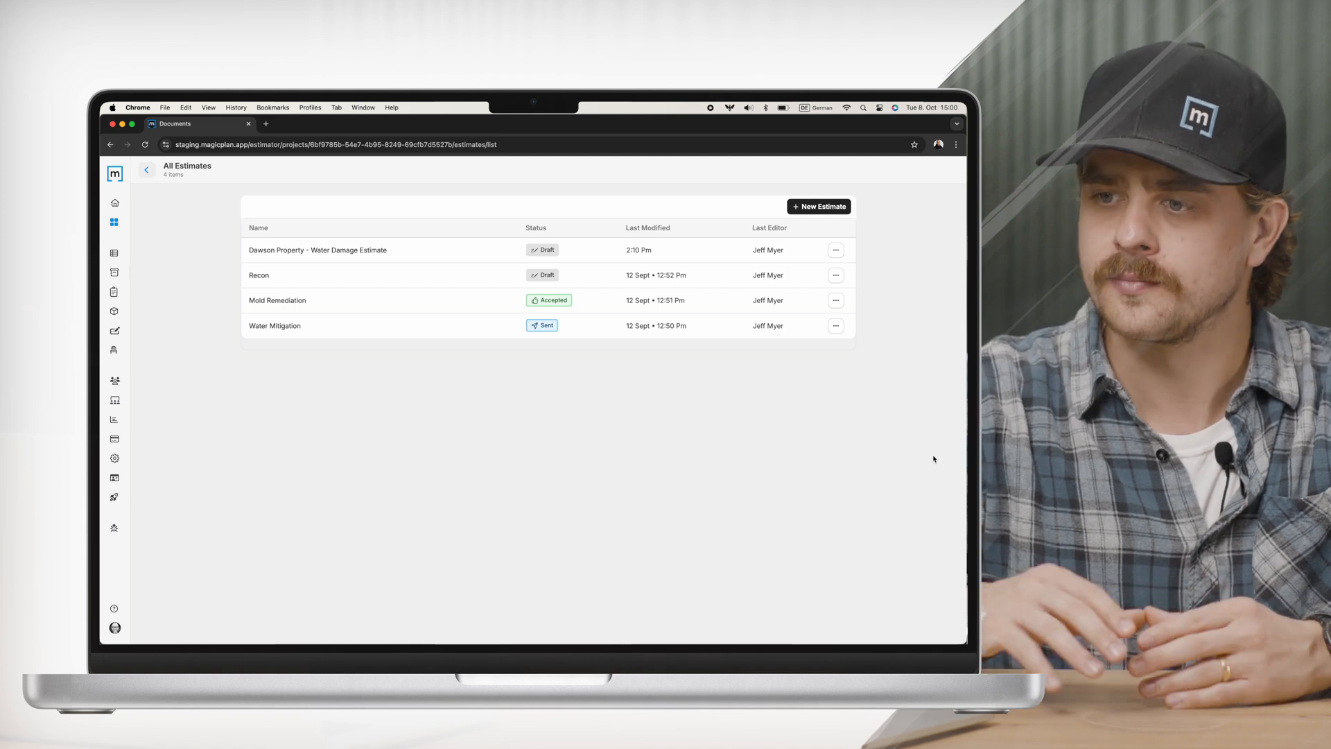
{"action": "mouse_move", "coordinate": [696, 350]}
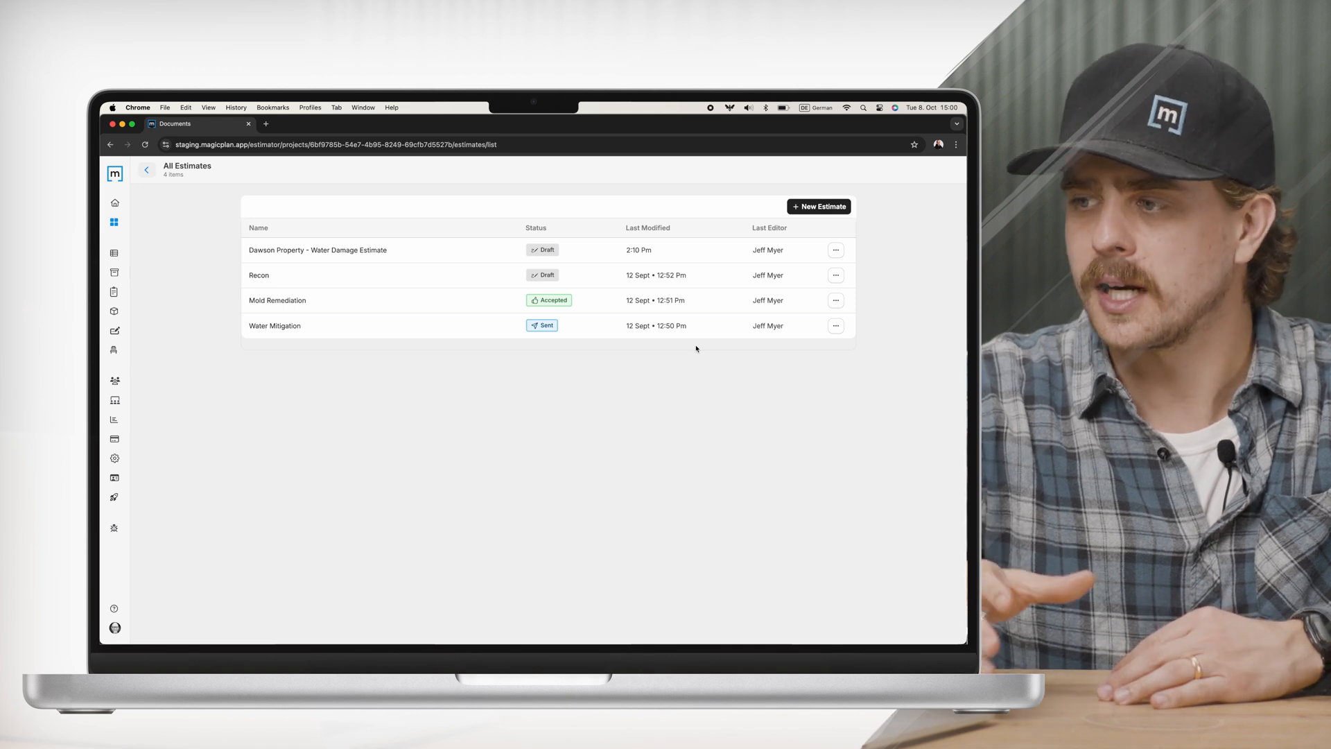
Step: Start a new estimate named 'My new estimate' and check the available templates
{"action": "left_click", "coordinate": [819, 206]}
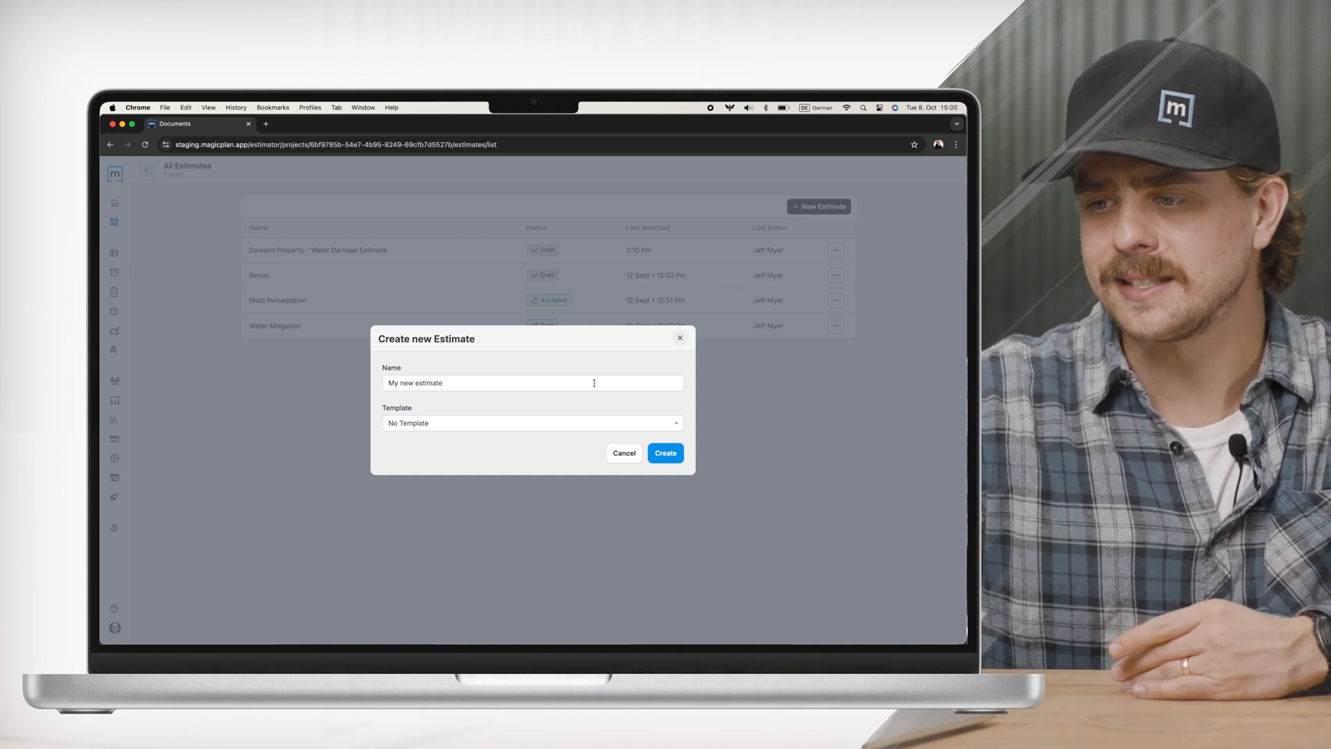
{"action": "left_click", "coordinate": [531, 423]}
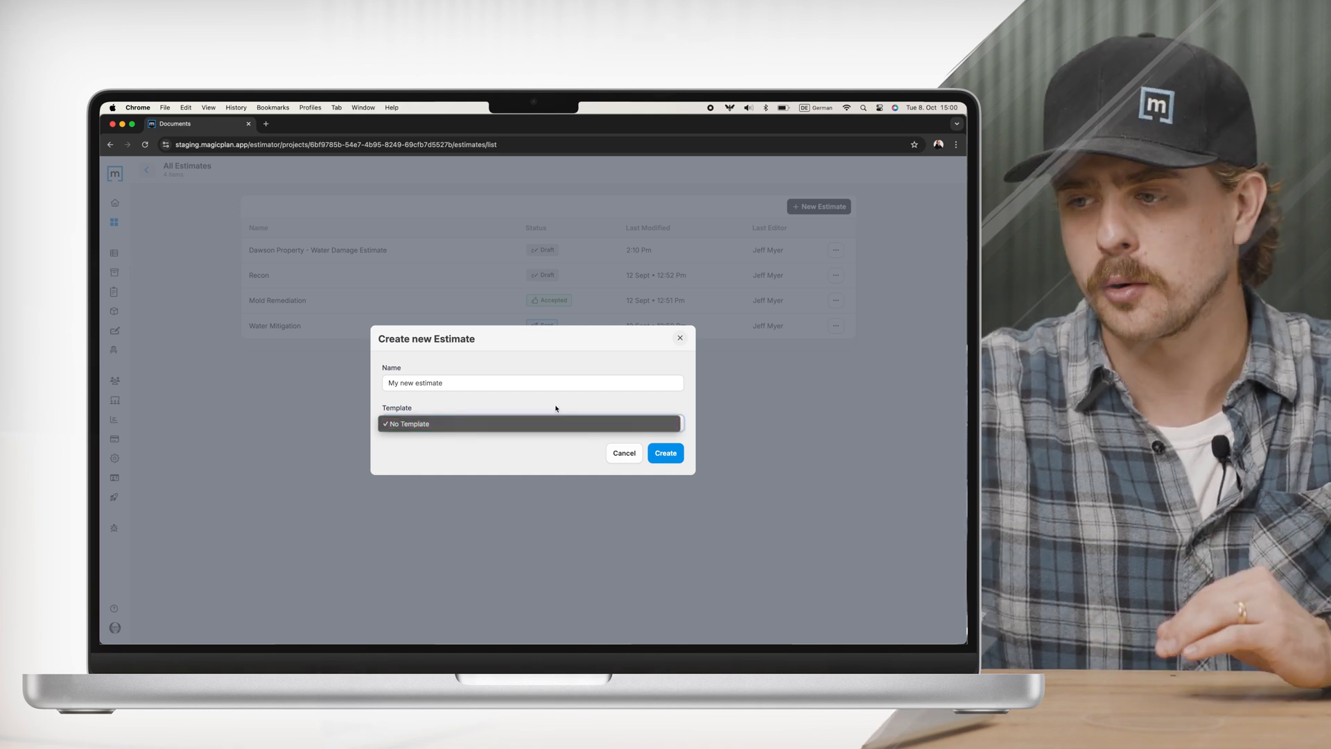
{"action": "left_click", "coordinate": [531, 423]}
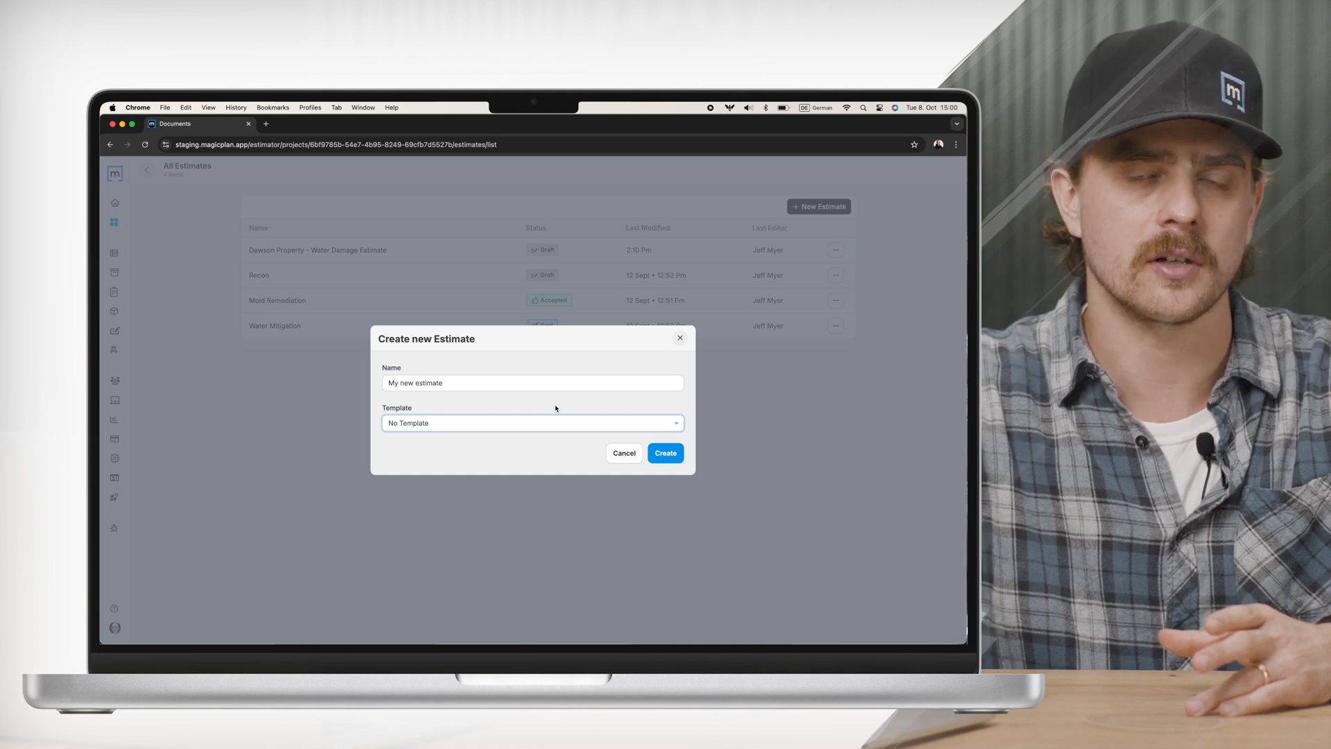
{"action": "mouse_move", "coordinate": [623, 464]}
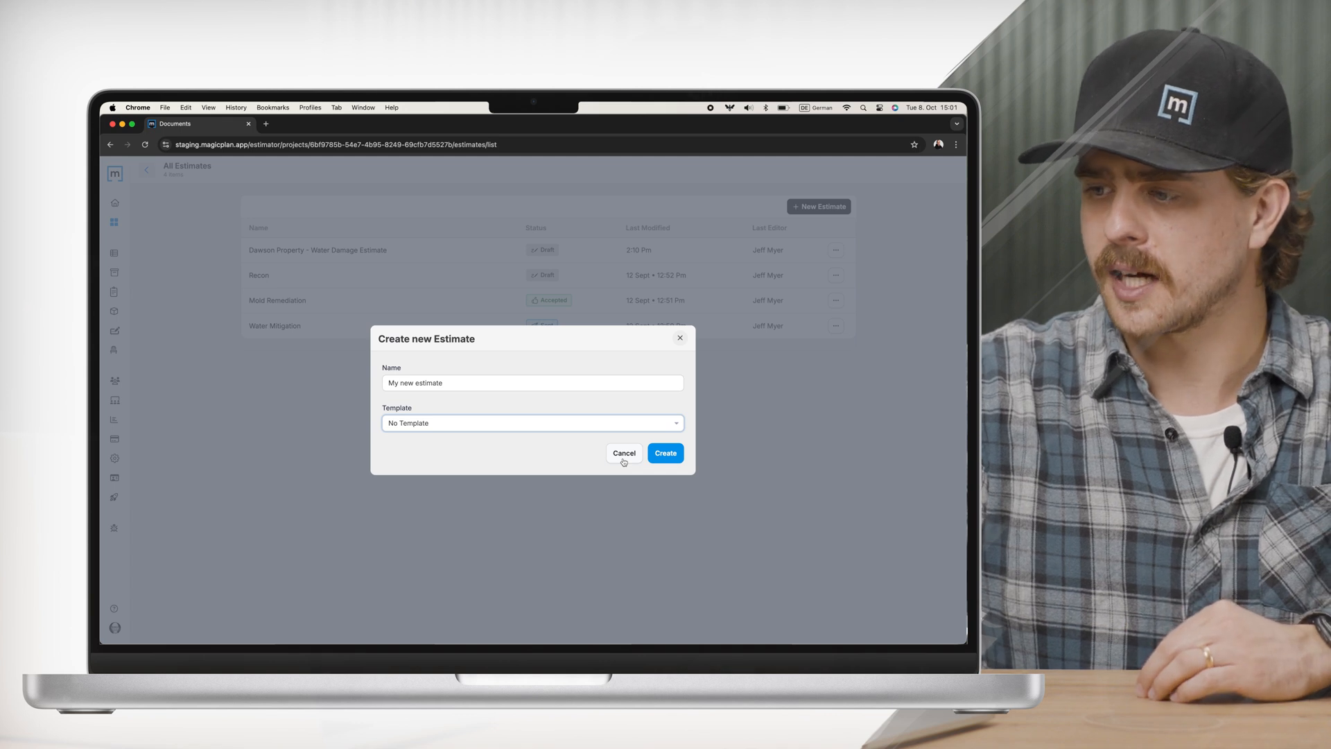
Step: Cancel the new estimate and open the Dawson Property - Water Damage Estimate
{"action": "left_click", "coordinate": [622, 452]}
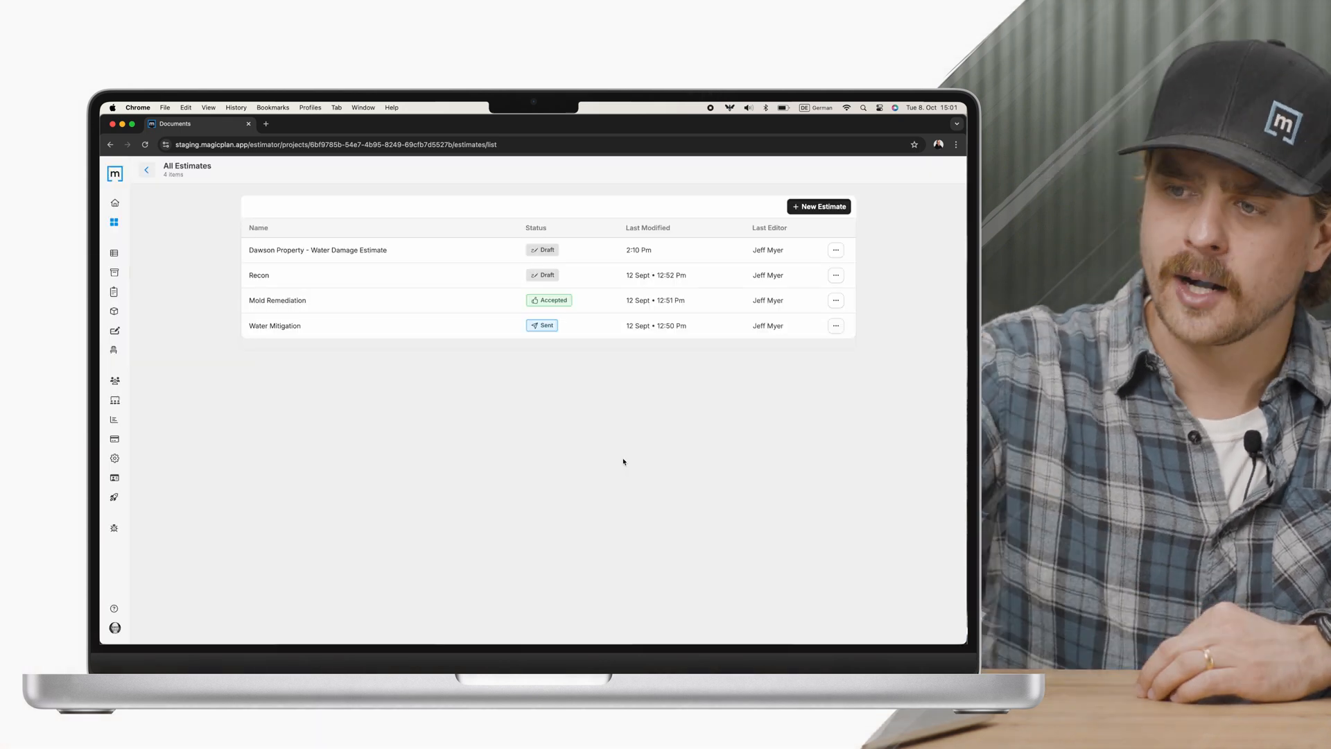
{"action": "mouse_move", "coordinate": [542, 325]}
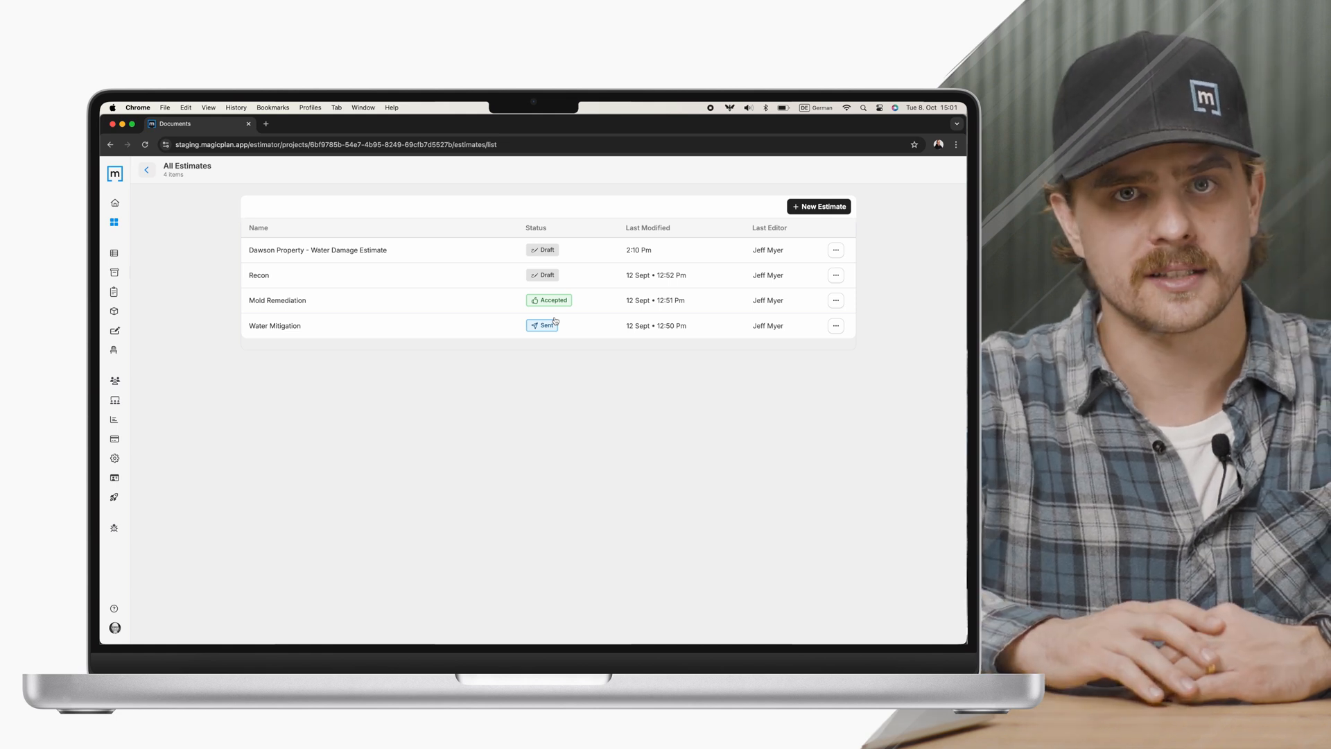
{"action": "mouse_move", "coordinate": [369, 253]}
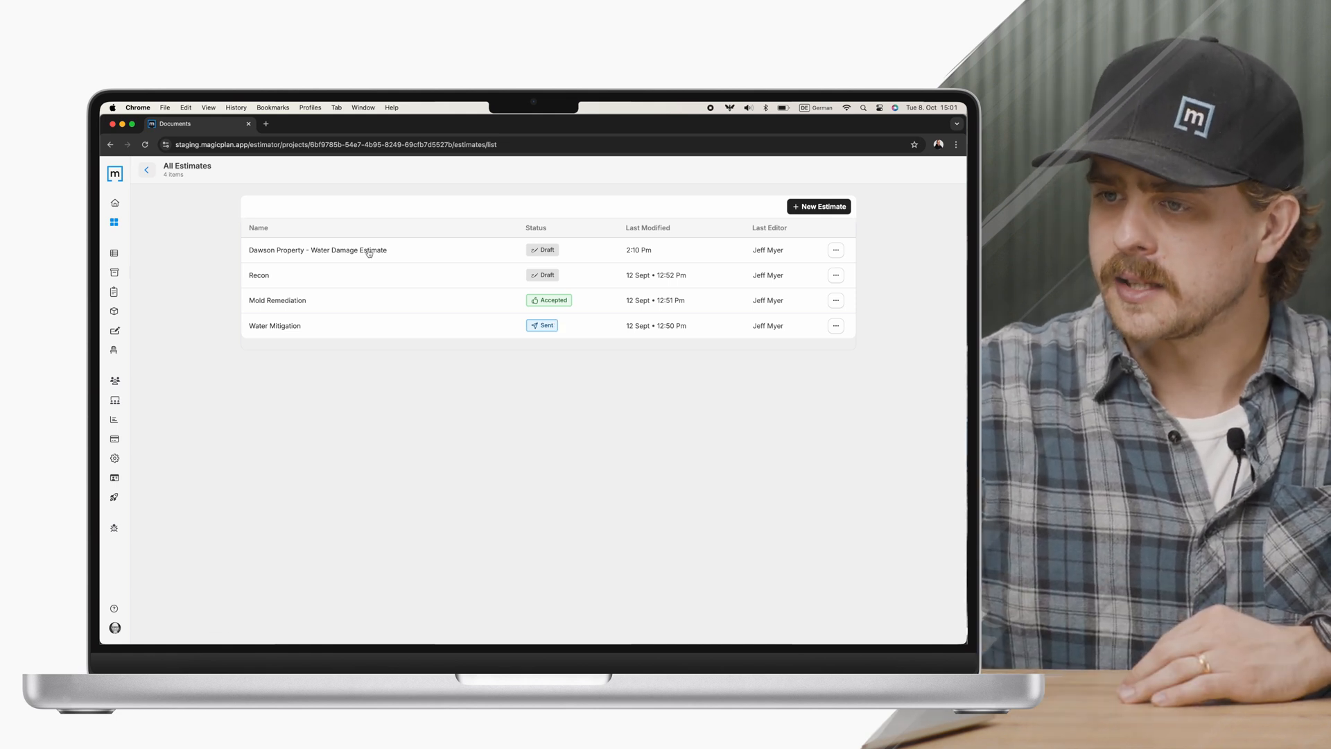
{"action": "left_click", "coordinate": [316, 249]}
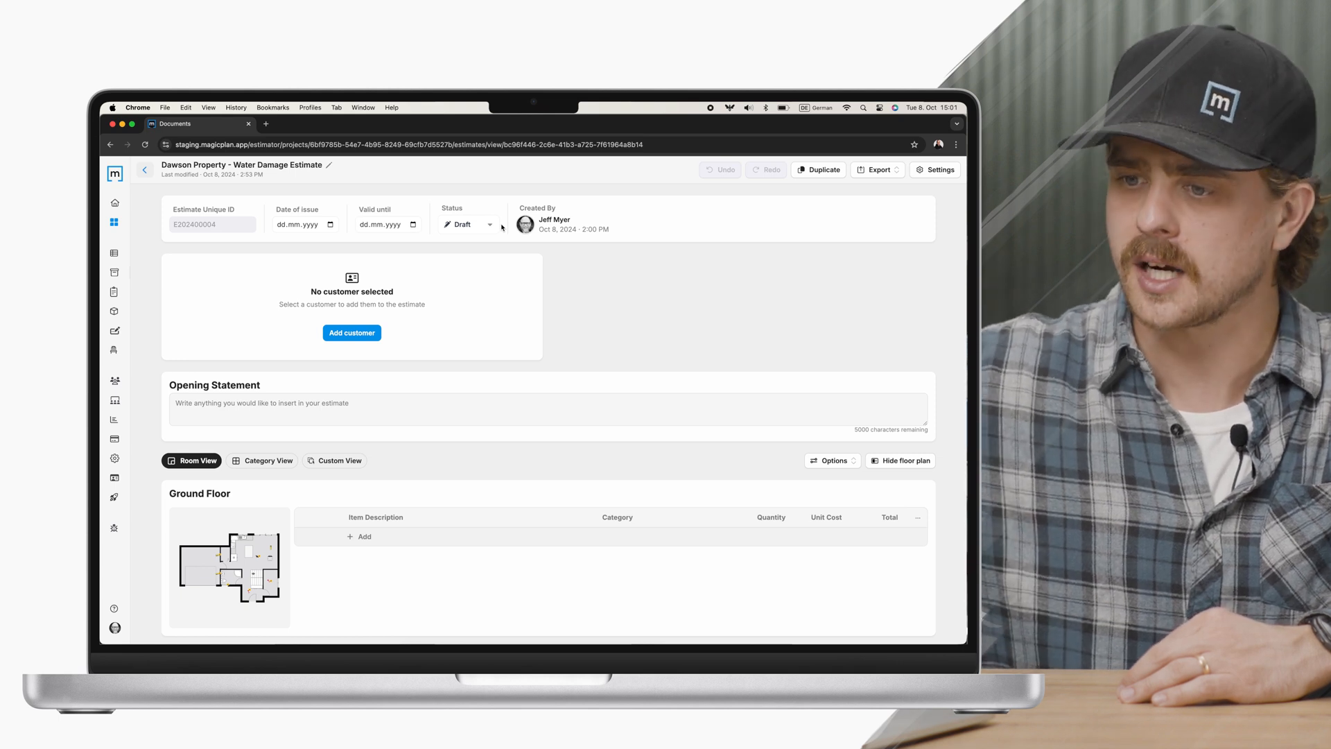
Step: Review the estimate's rooms and €1,475.59 total, then show its export format choices
{"action": "scroll", "scroll_direction": "down", "scroll_amount": 3}
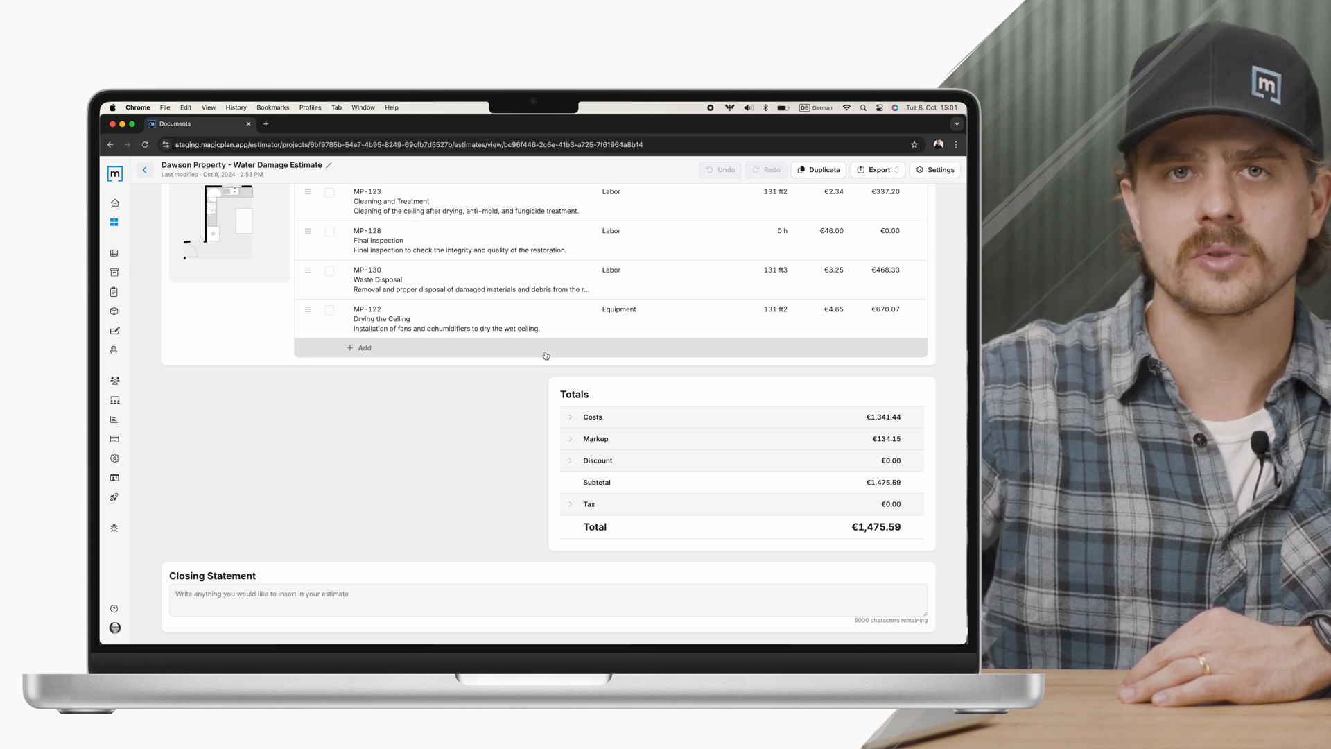
{"action": "scroll", "scroll_direction": "up", "scroll_amount": 3}
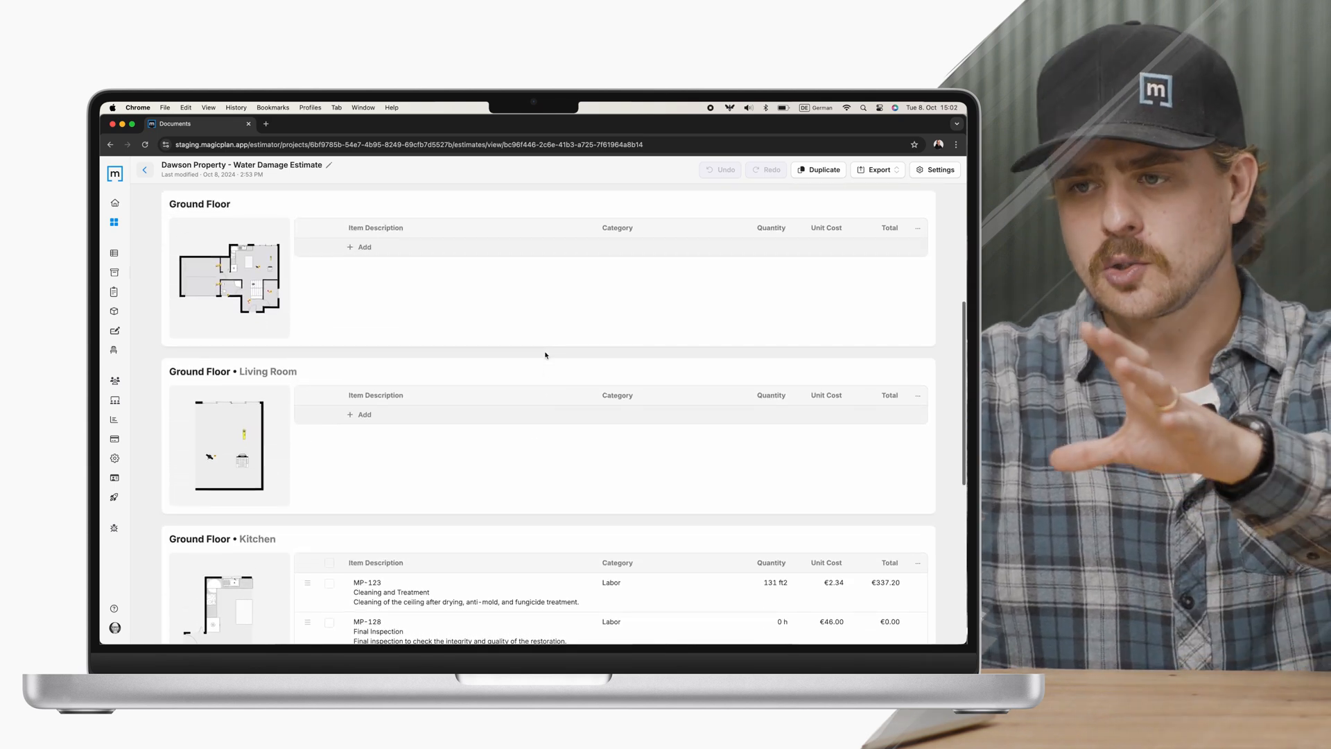
{"action": "scroll", "scroll_direction": "up", "scroll_amount": 3}
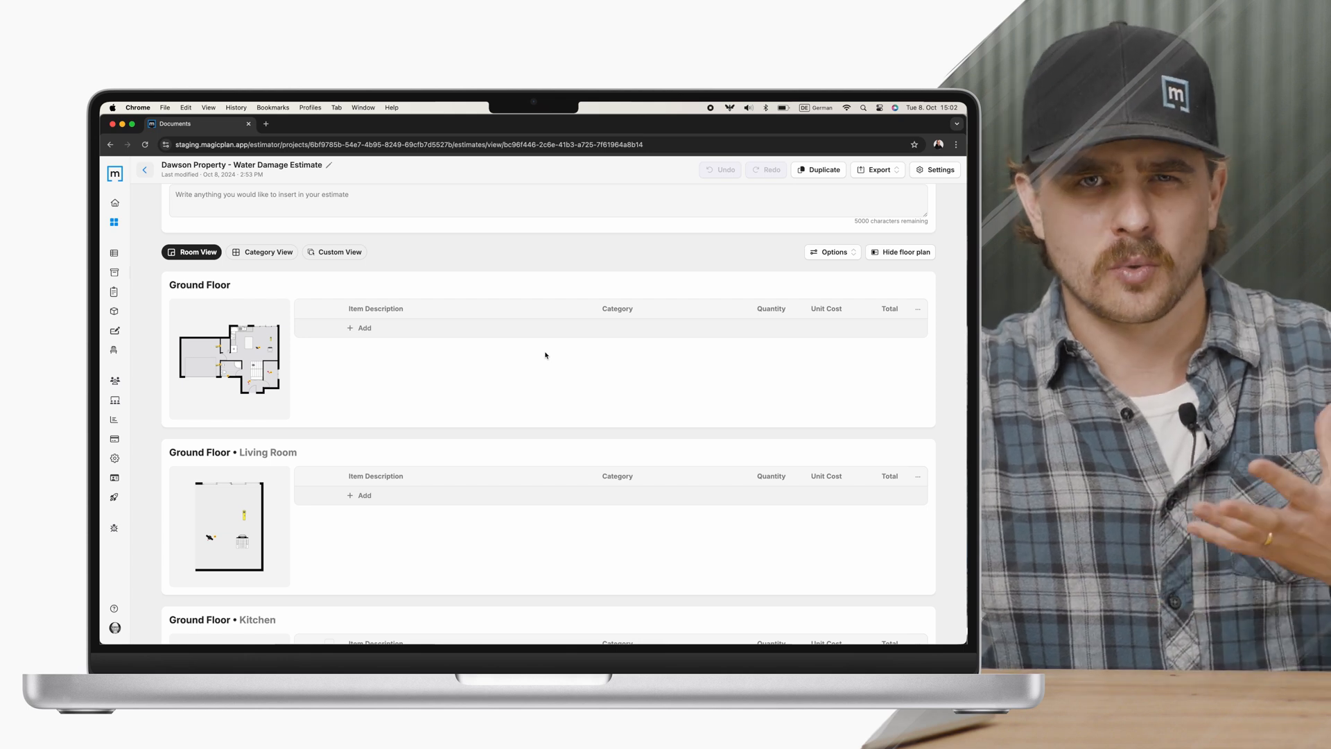
{"action": "scroll", "scroll_direction": "up", "scroll_amount": 3}
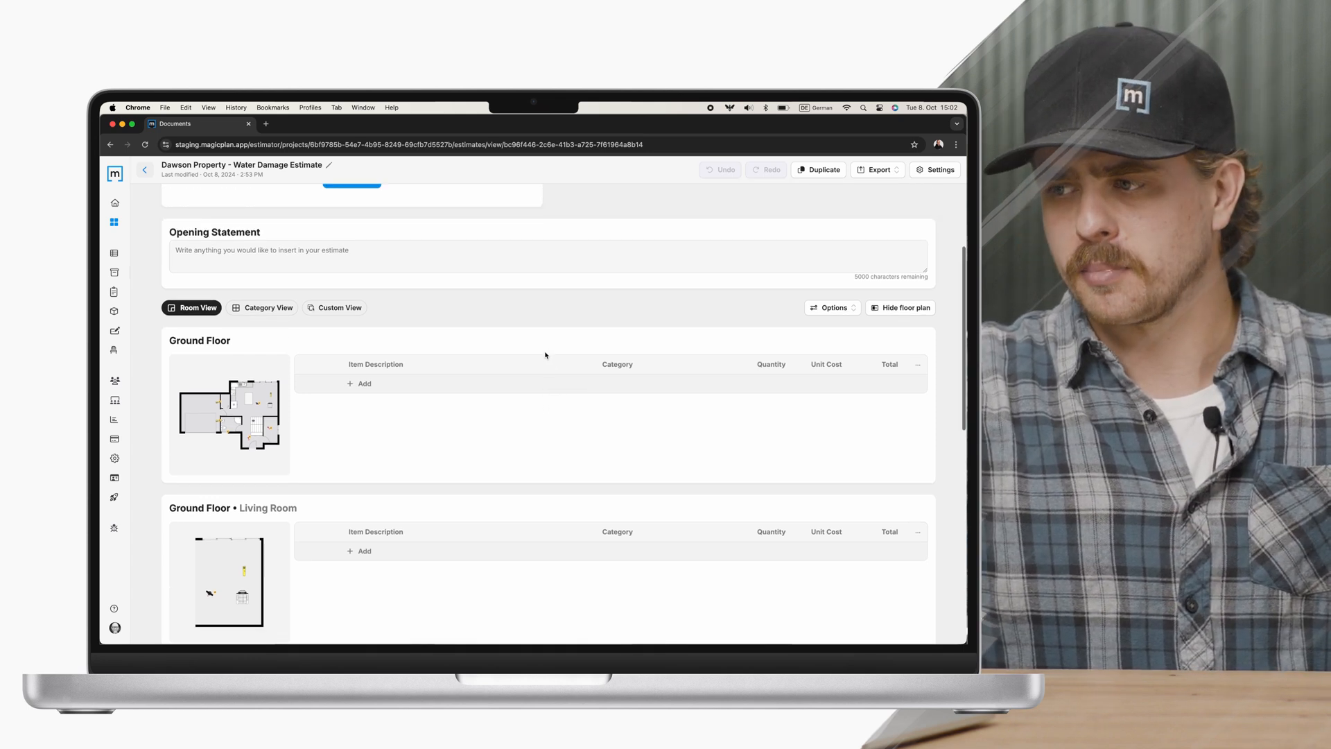
{"action": "scroll", "scroll_direction": "up", "scroll_amount": 3}
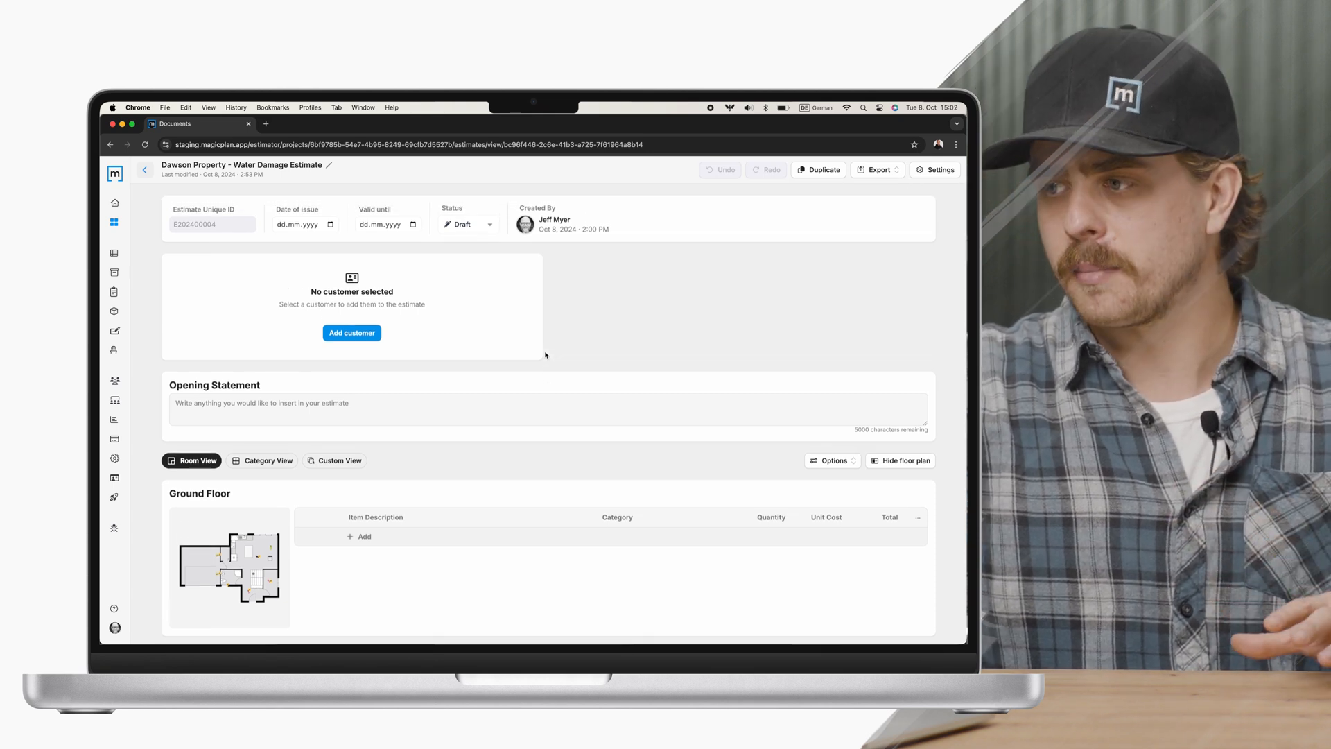
{"action": "left_click", "coordinate": [875, 170]}
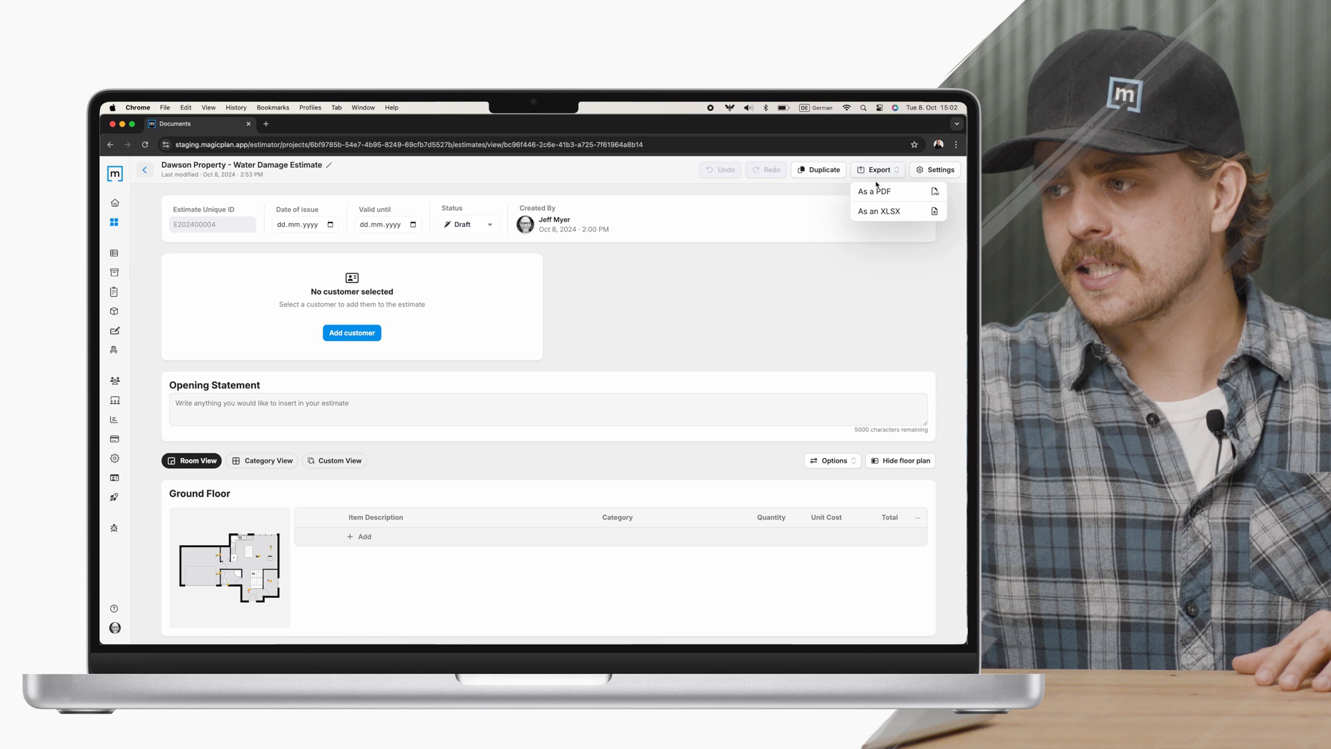
Step: Export the estimate as a PDF and look through its export preset options
{"action": "left_click", "coordinate": [874, 191]}
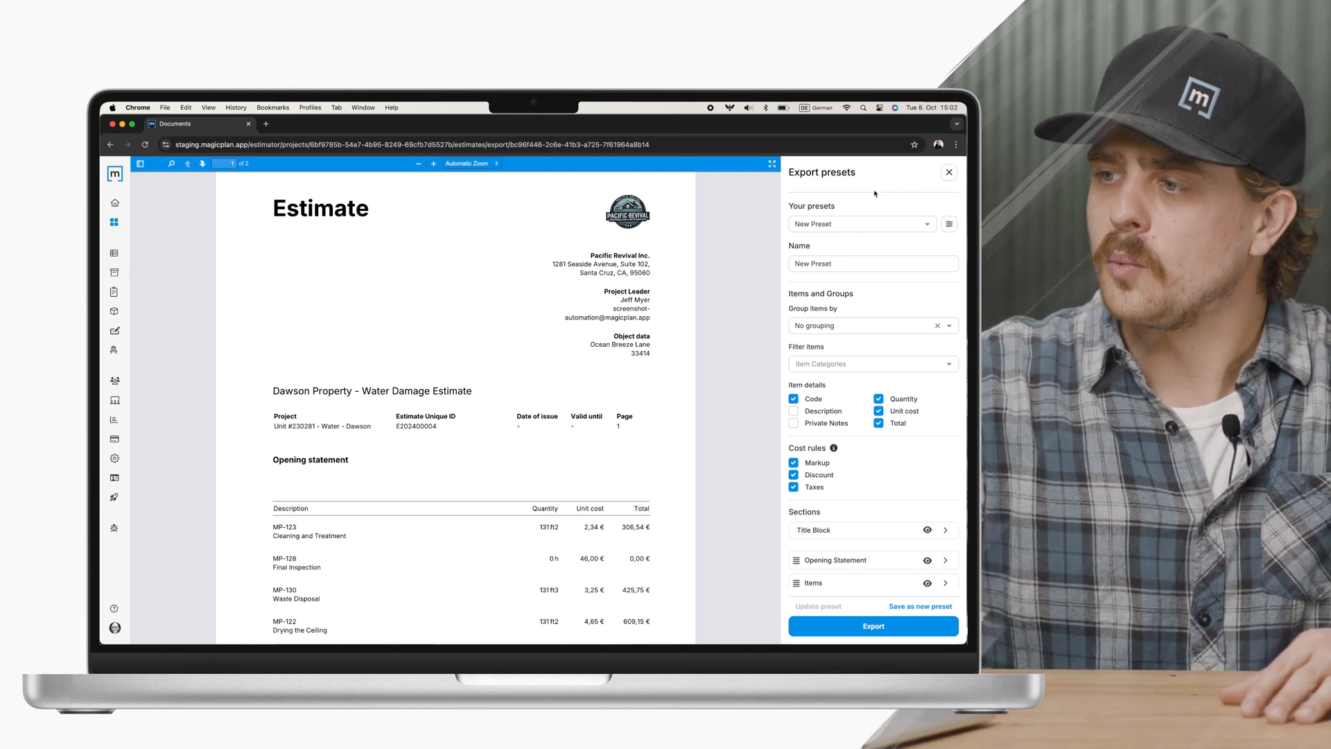
{"action": "scroll", "scroll_direction": "down", "scroll_amount": 3}
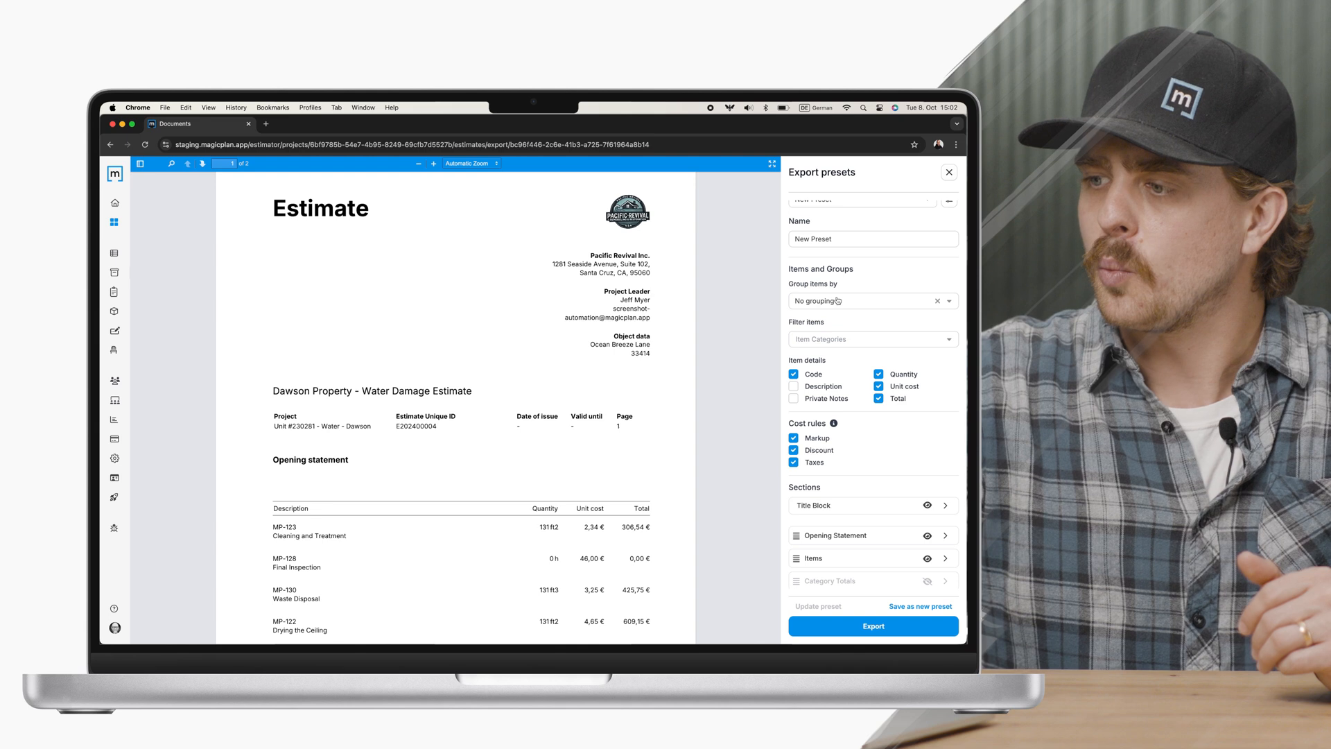
{"action": "scroll", "scroll_direction": "down", "scroll_amount": 3}
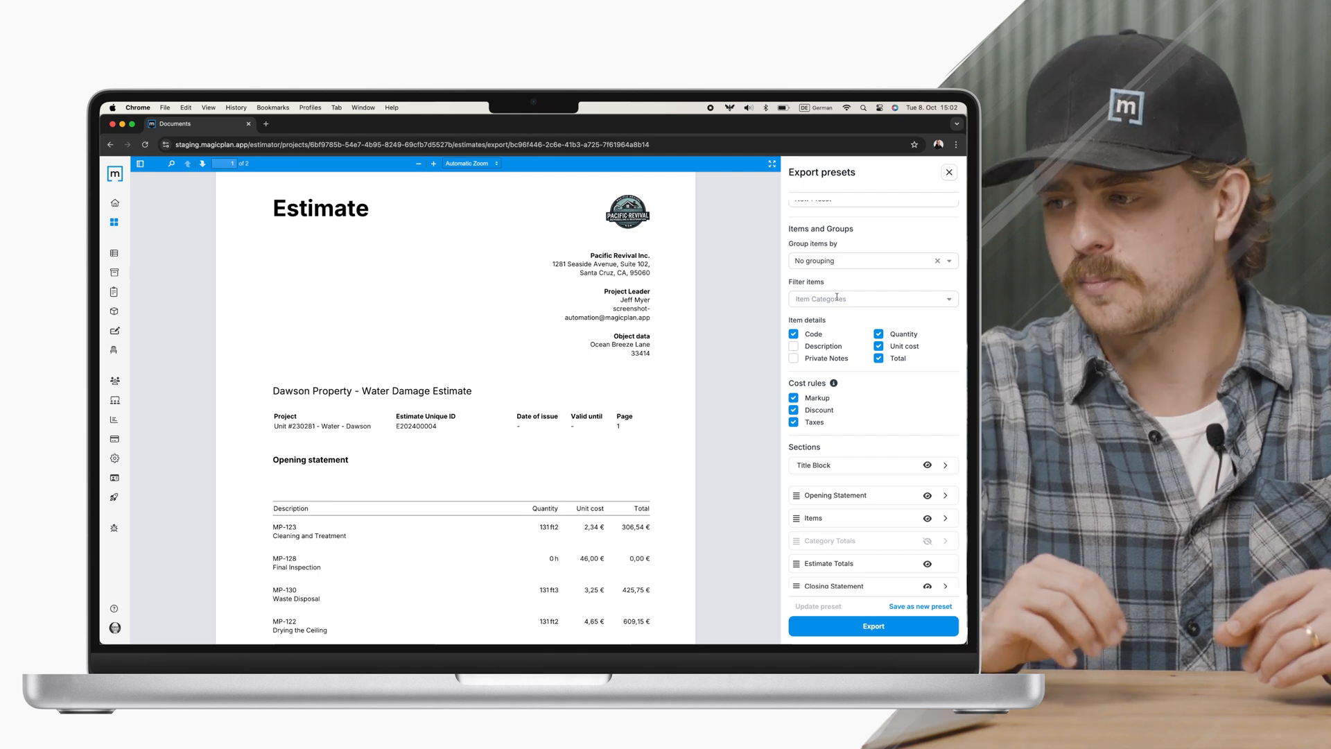
{"action": "scroll", "scroll_direction": "down", "scroll_amount": 3}
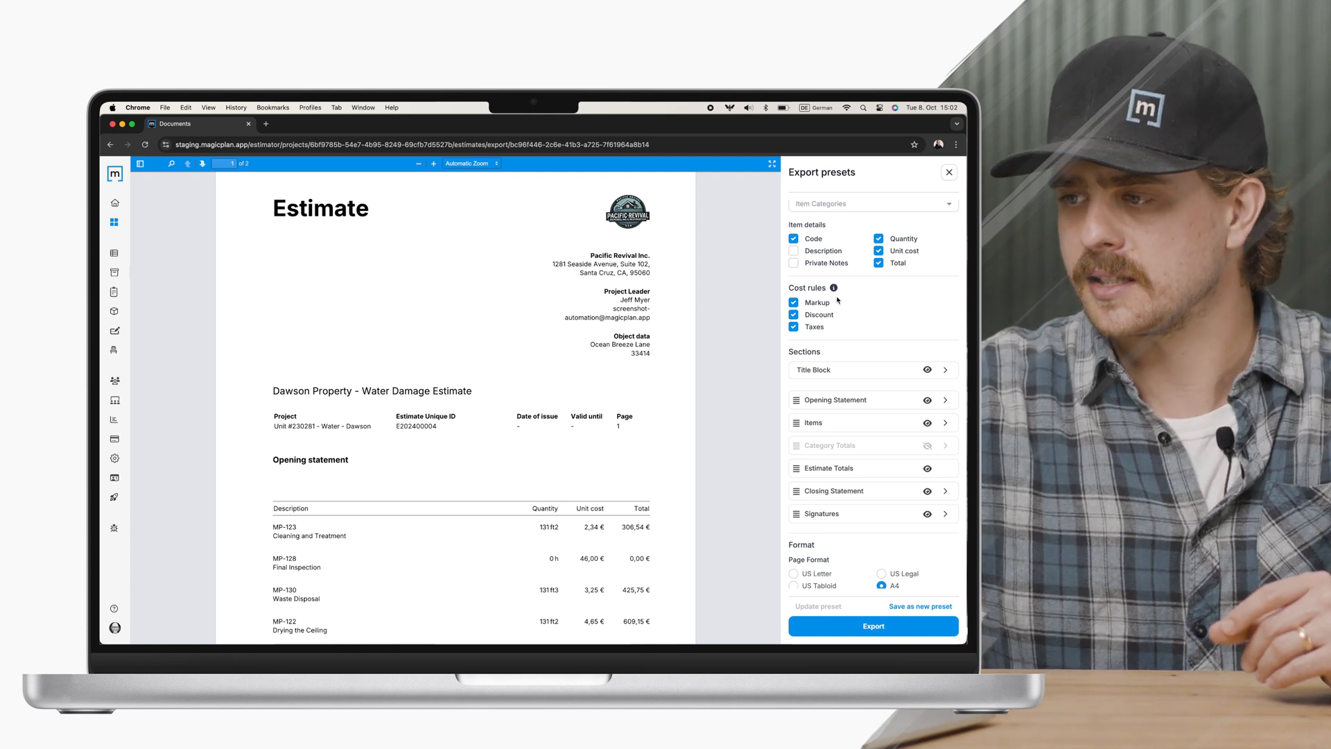
{"action": "scroll", "scroll_direction": "up", "scroll_amount": 3}
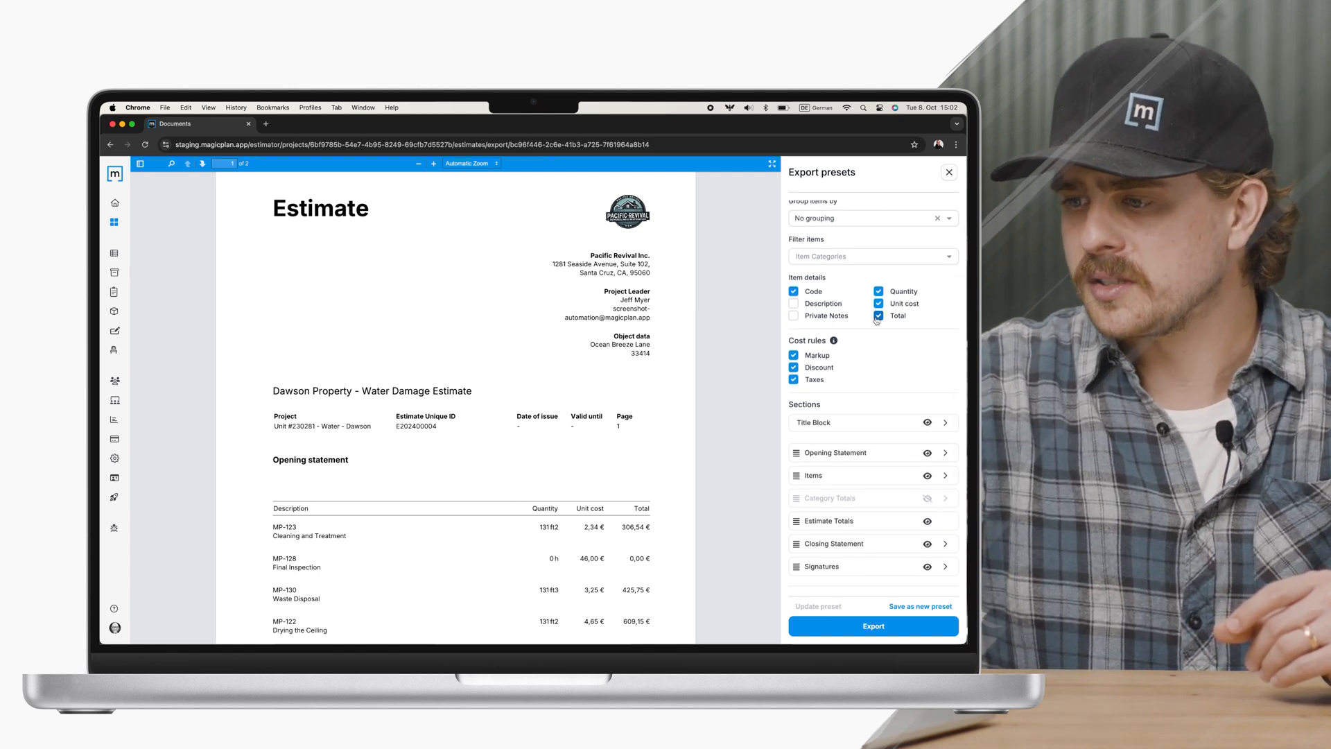
{"action": "left_click", "coordinate": [880, 316]}
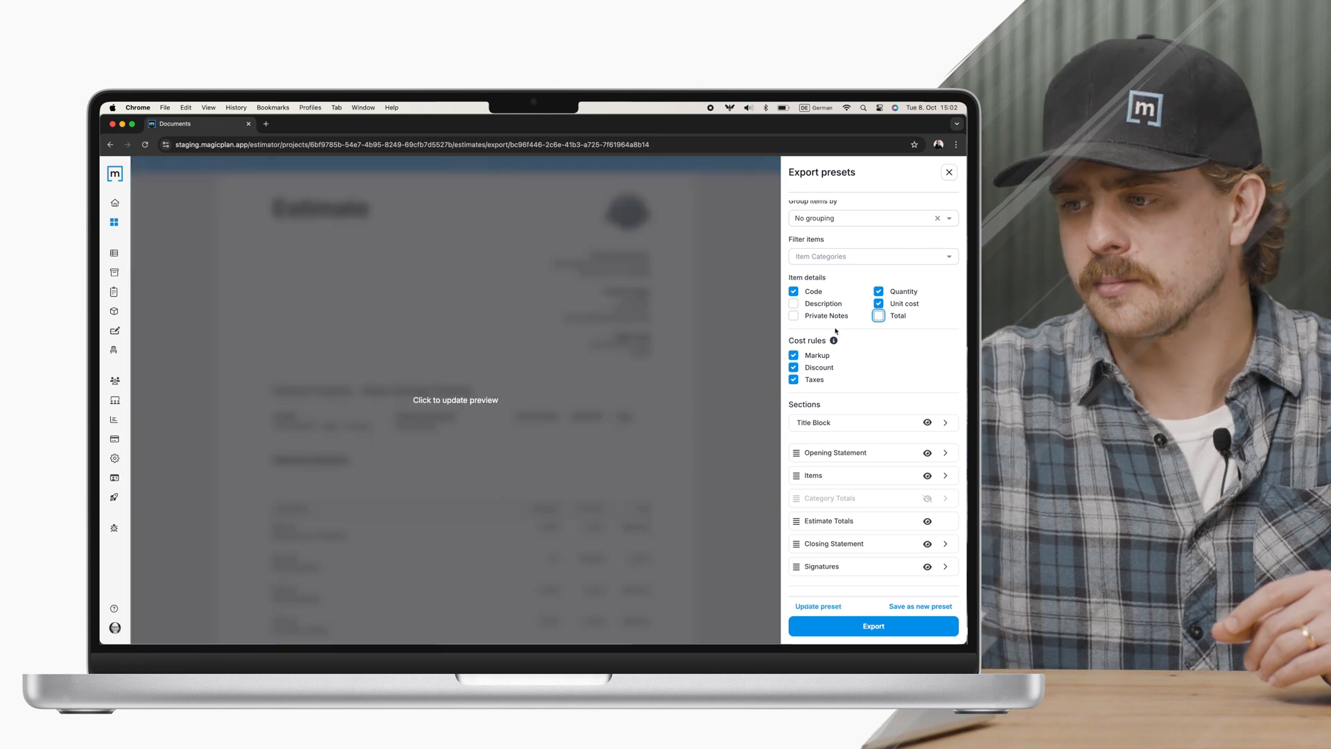
{"action": "left_click", "coordinate": [455, 400]}
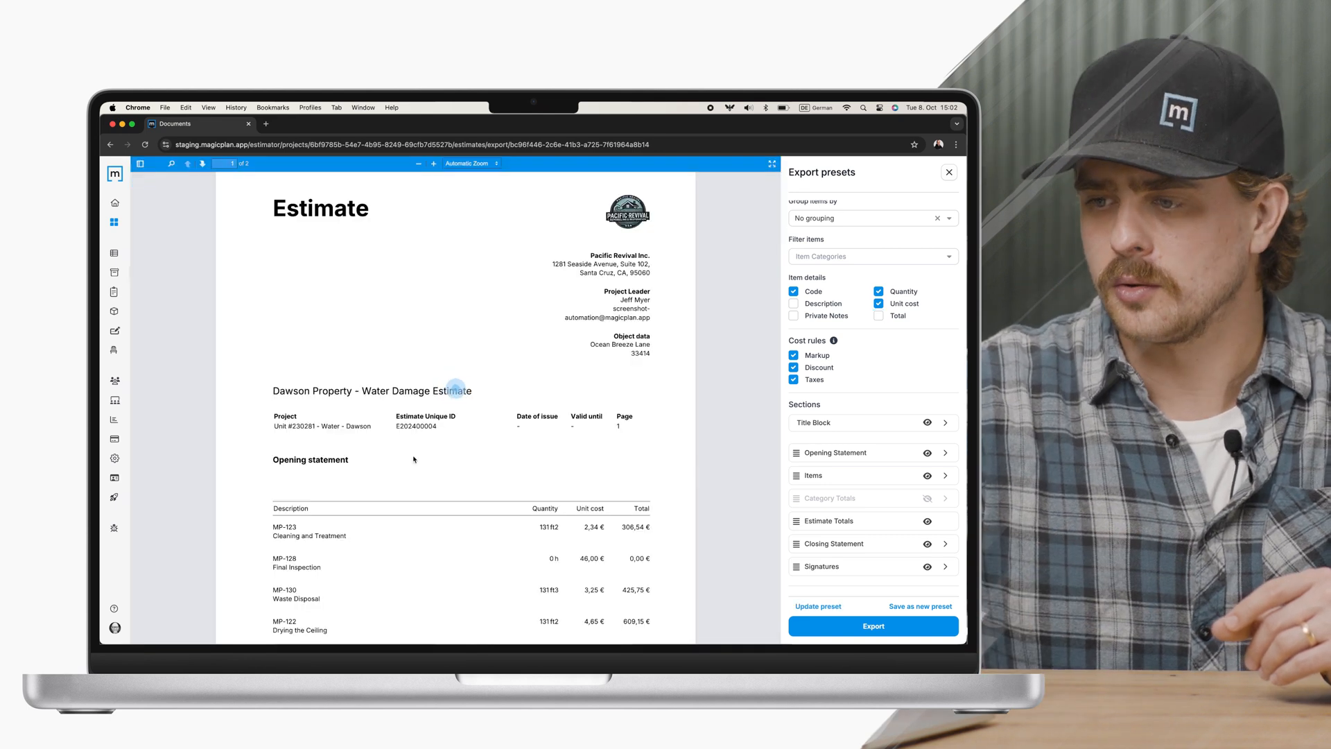
{"action": "left_click", "coordinate": [877, 314]}
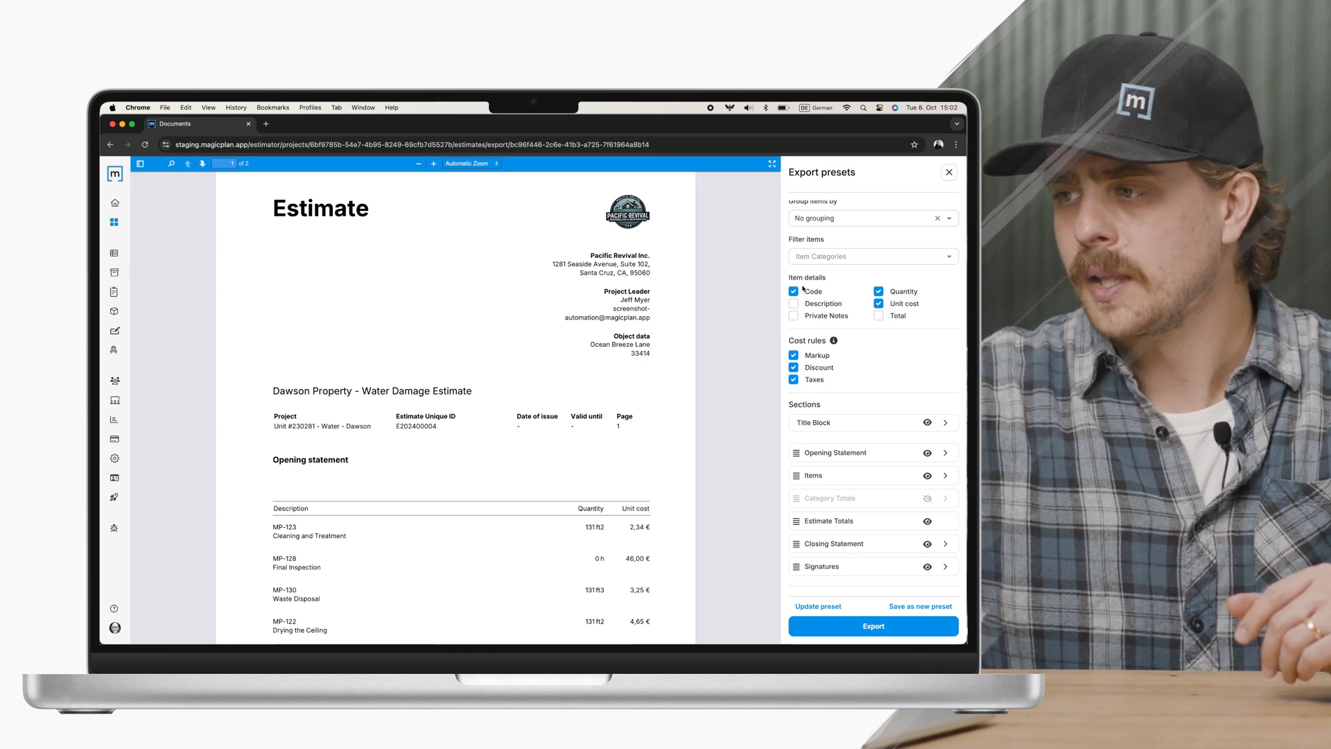
{"action": "left_click", "coordinate": [879, 315]}
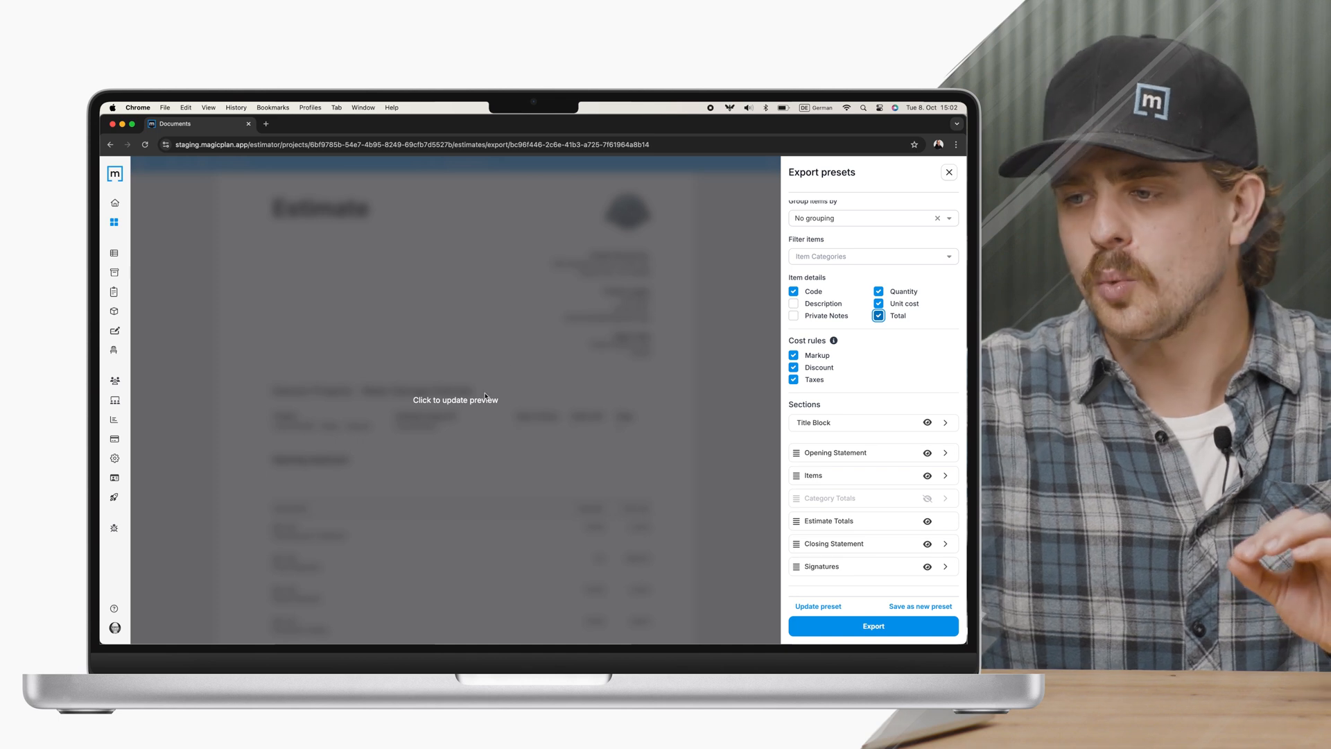
{"action": "left_click", "coordinate": [455, 391]}
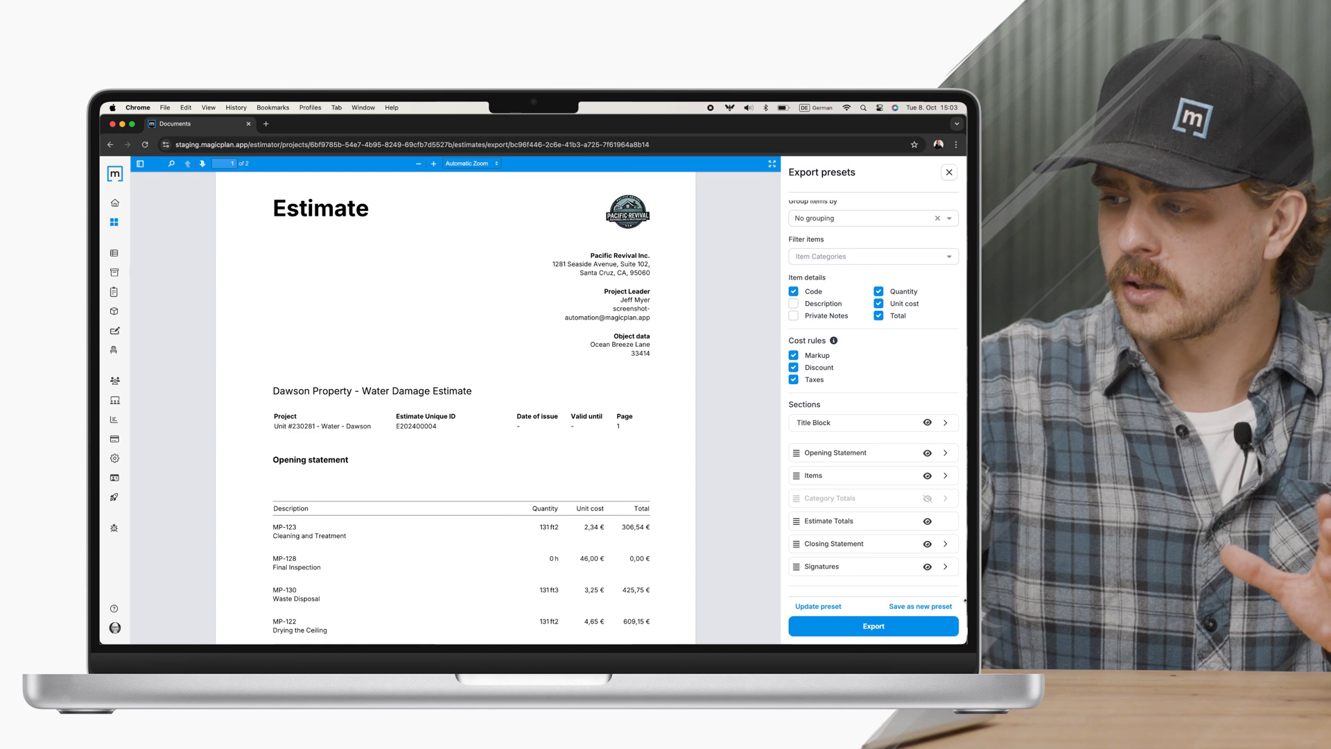
{"action": "mouse_move", "coordinate": [841, 588]}
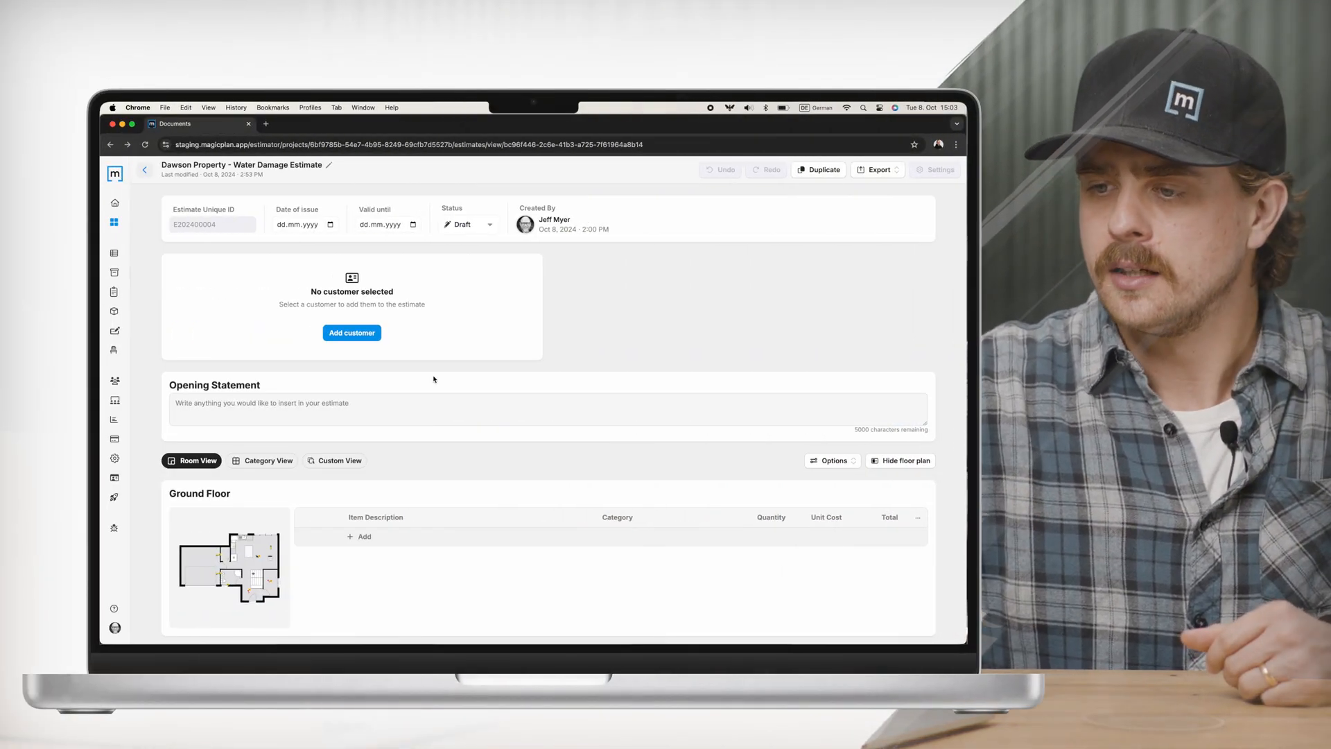
Step: Move down the Dawson estimate to its room sections and item tables
{"action": "scroll", "scroll_direction": "down", "scroll_amount": 3}
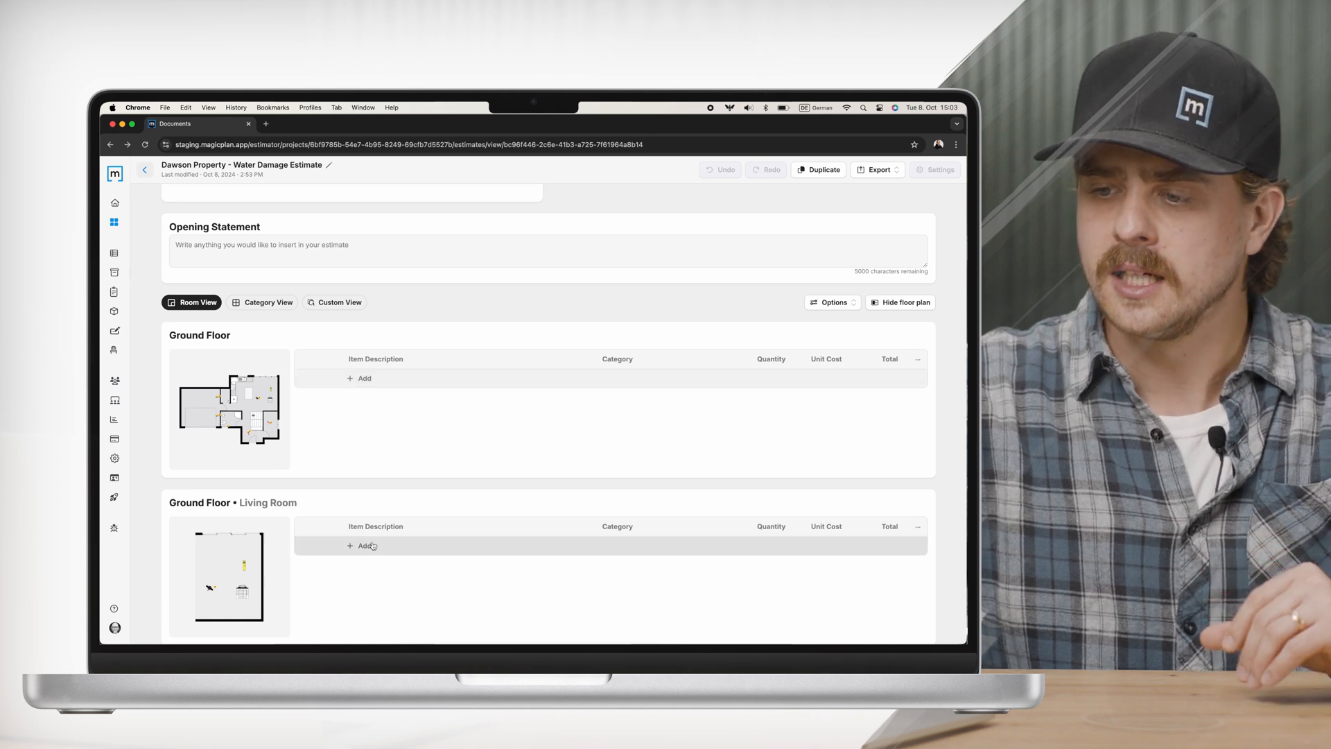
Step: Add the price-list Painting item (MP-127, 145 ft², €816.64) to the Living Room
{"action": "left_click", "coordinate": [361, 545]}
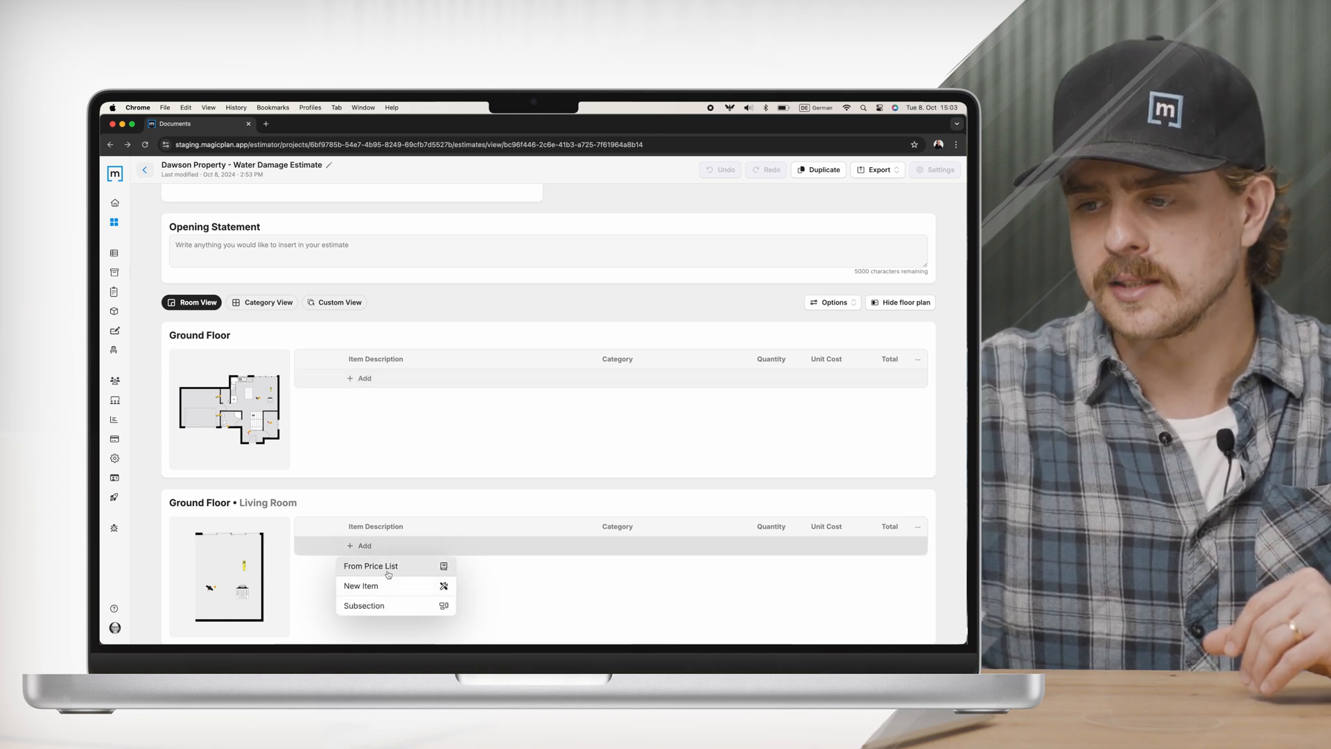
{"action": "left_click", "coordinate": [371, 566]}
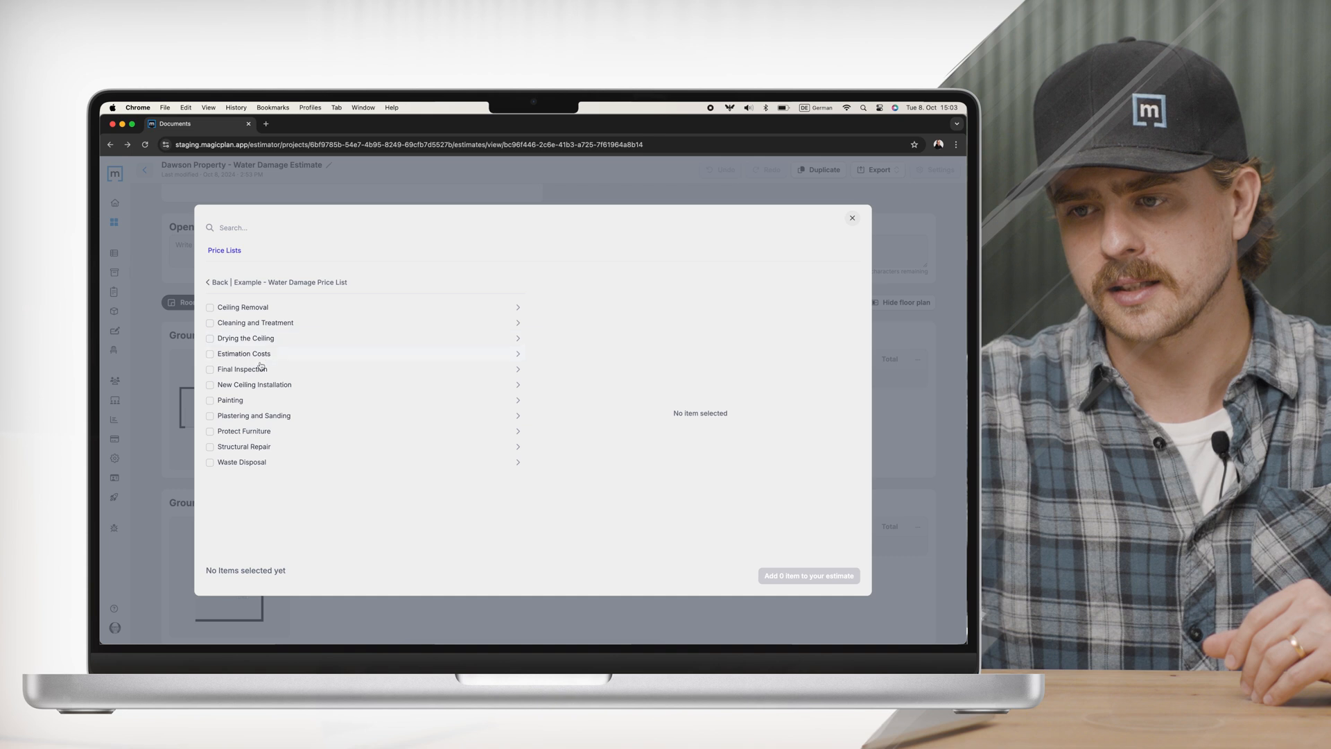
{"action": "left_click", "coordinate": [209, 399]}
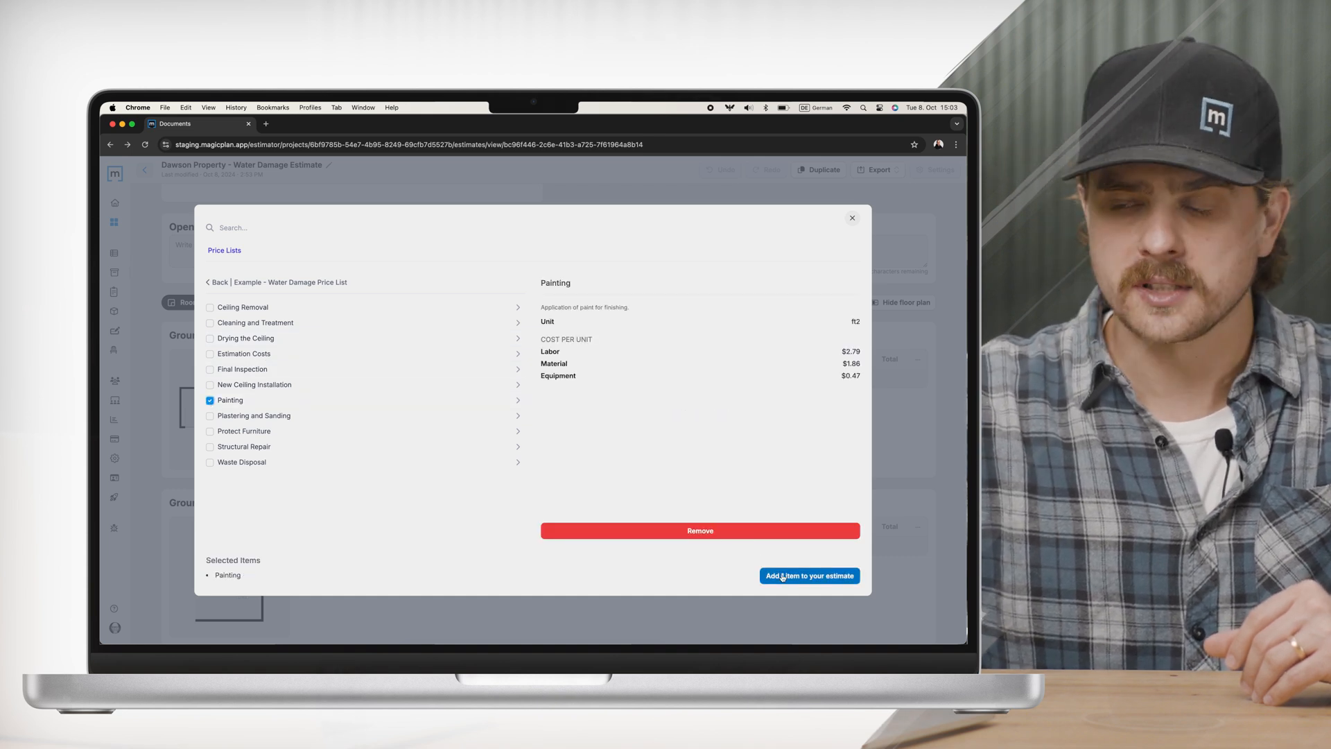
{"action": "left_click", "coordinate": [808, 576]}
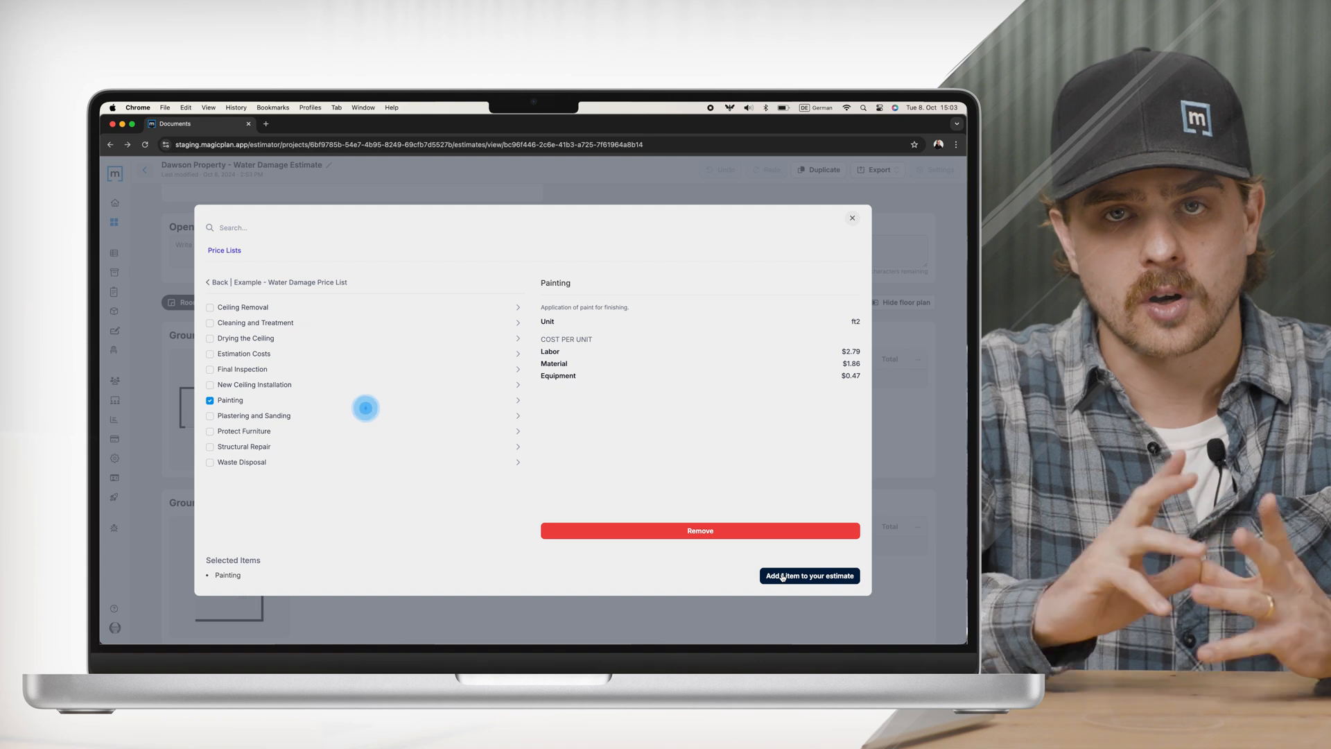
{"action": "left_click", "coordinate": [808, 576]}
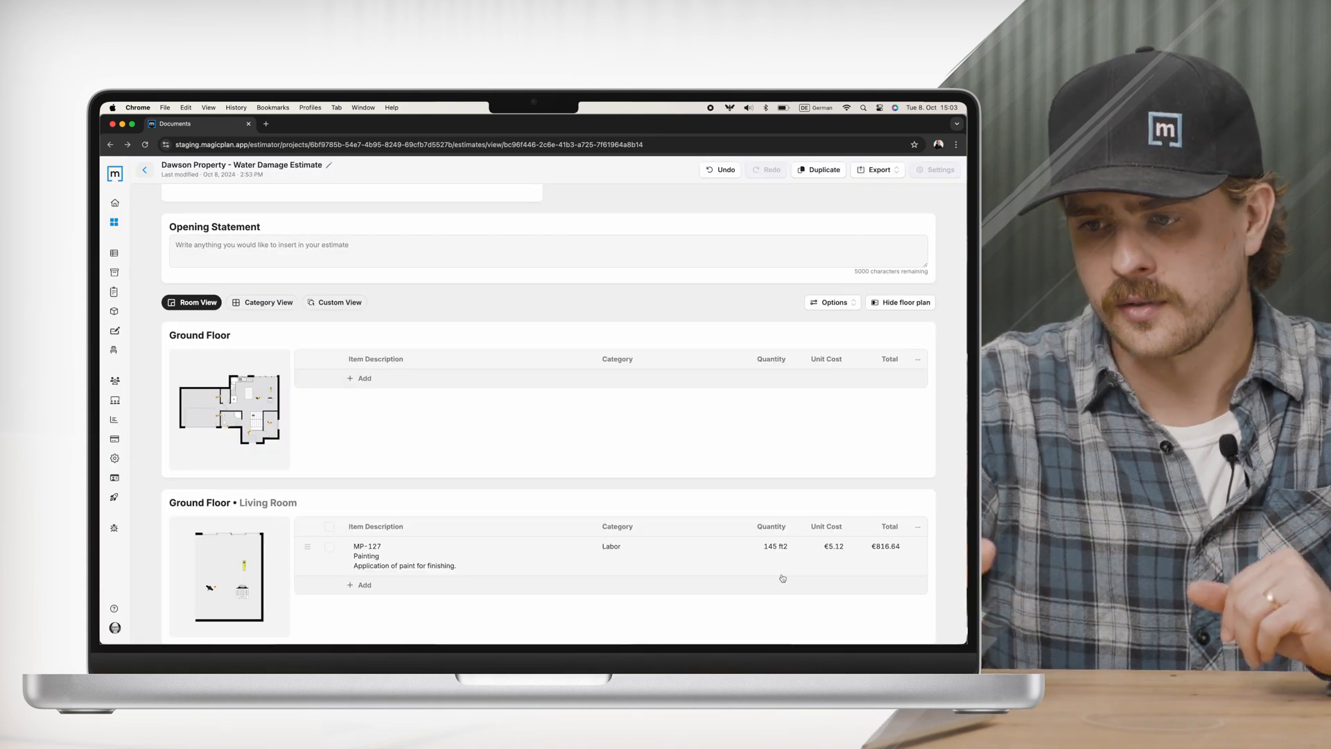
Step: Show the Painting item's details down to its per-ft² equipment, material and labor costs
{"action": "scroll", "scroll_direction": "down", "scroll_amount": 3}
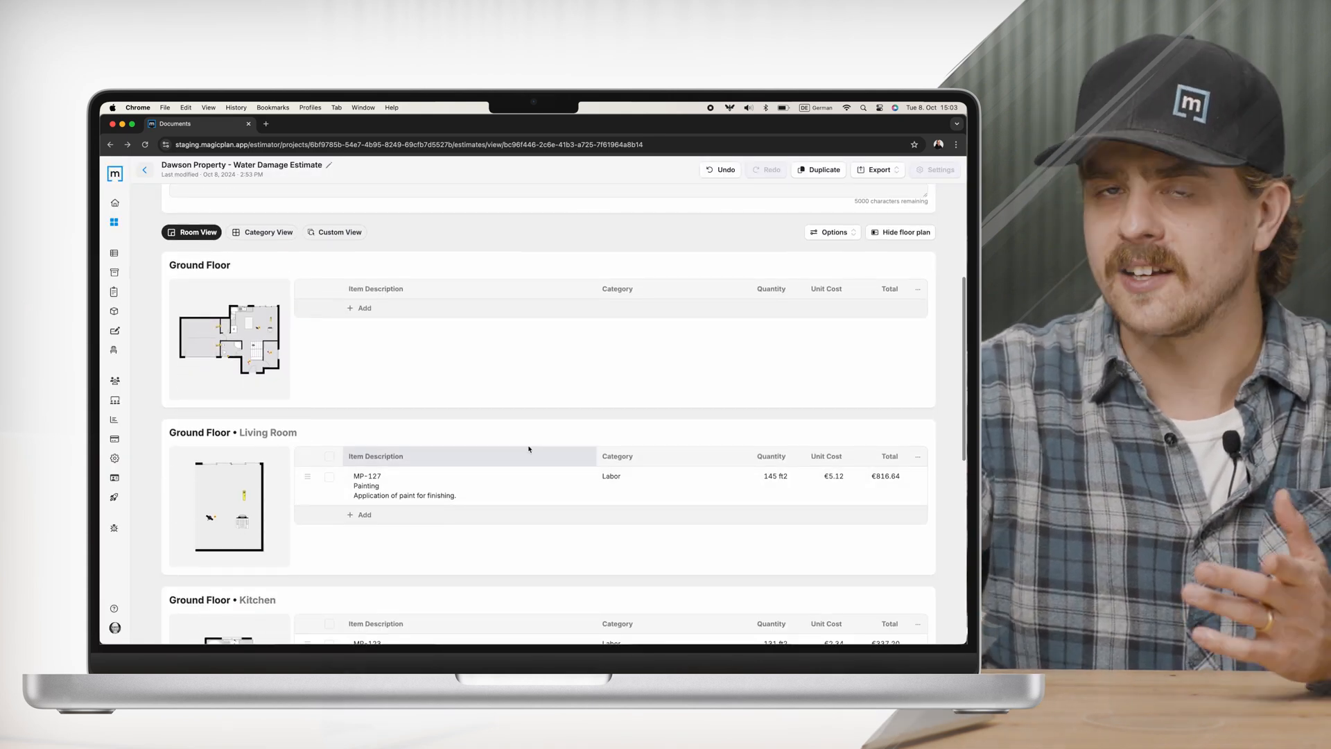
{"action": "left_click", "coordinate": [424, 485]}
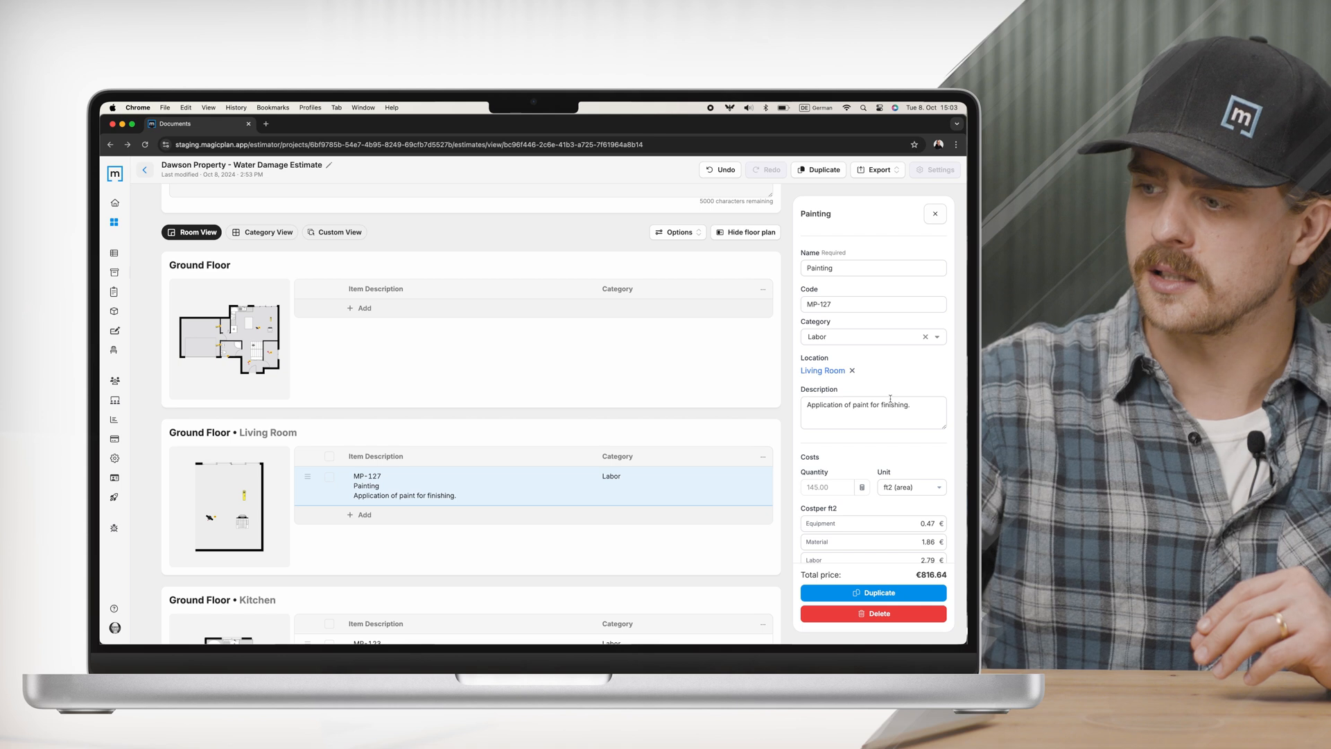
{"action": "scroll", "scroll_direction": "down", "scroll_amount": 3}
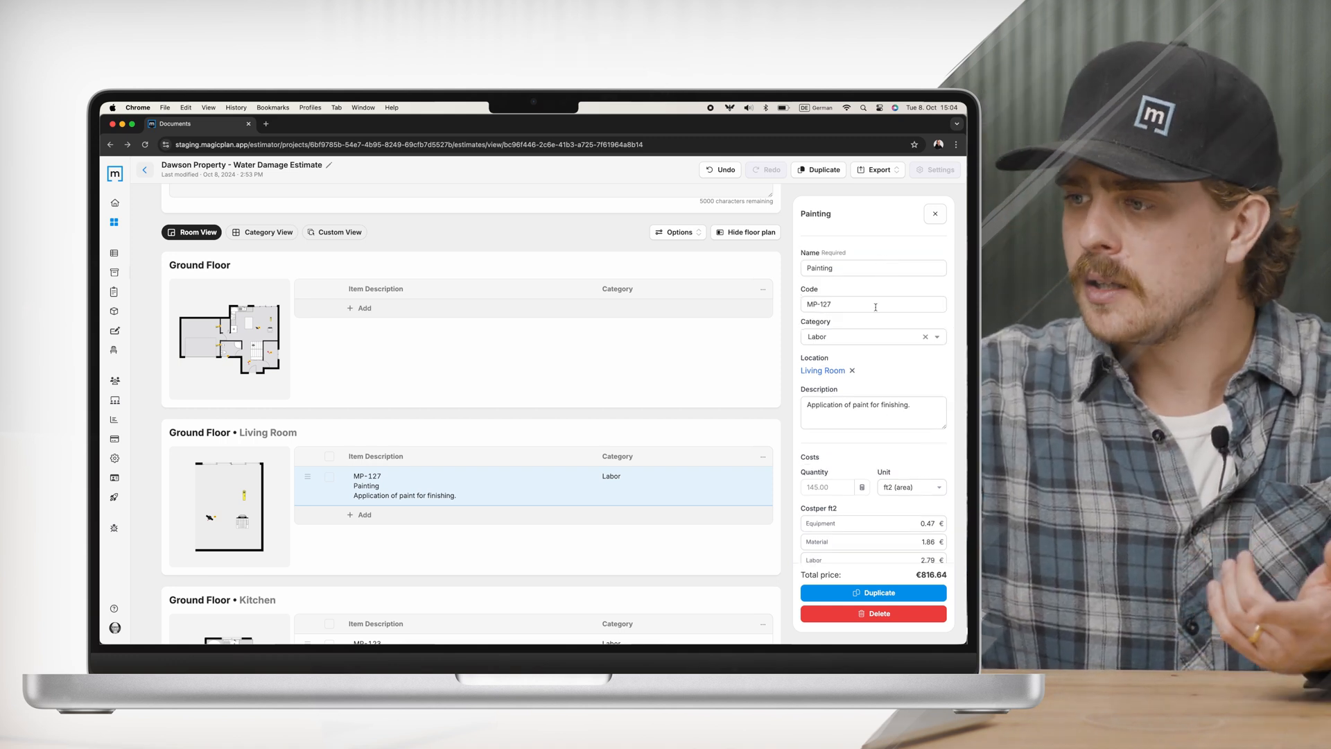
{"action": "scroll", "scroll_direction": "down", "scroll_amount": 3}
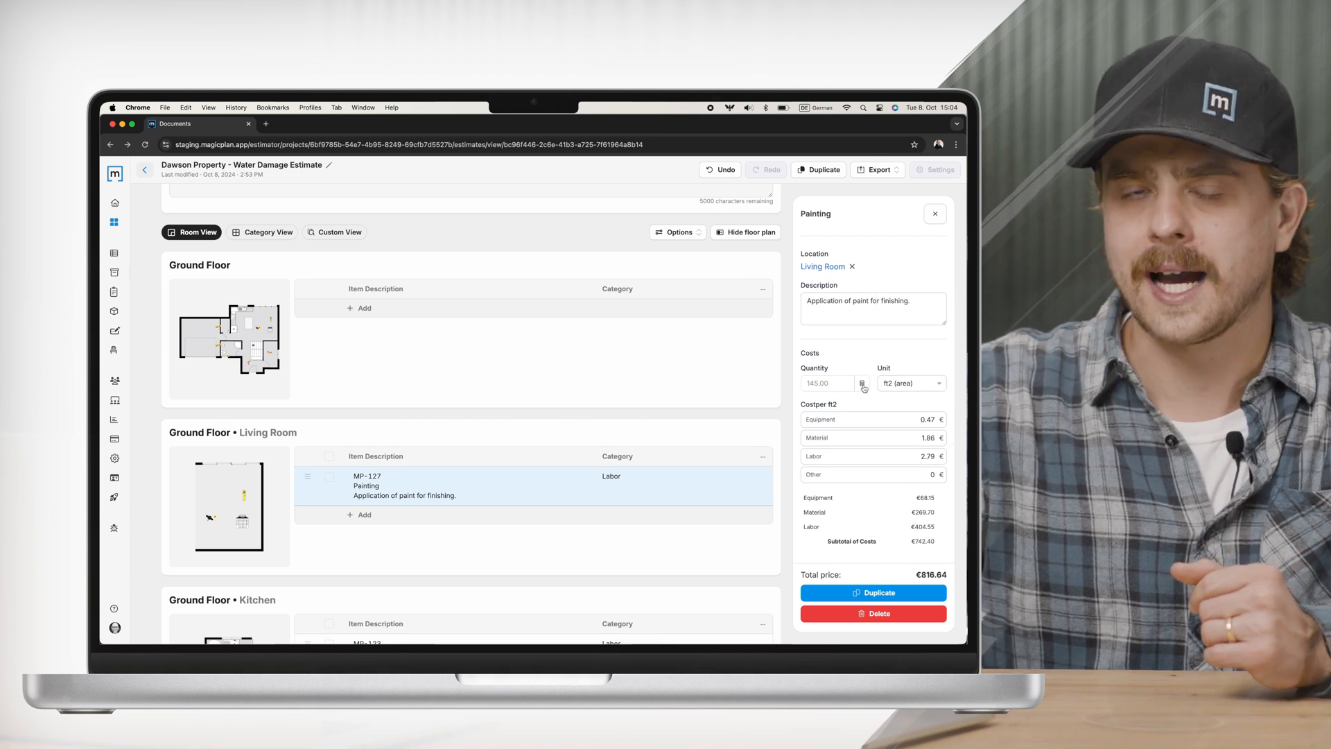
Step: Set the Painting quantity formula to cA + wA, giving 472 ft² and €2,658.30
{"action": "left_click", "coordinate": [863, 382]}
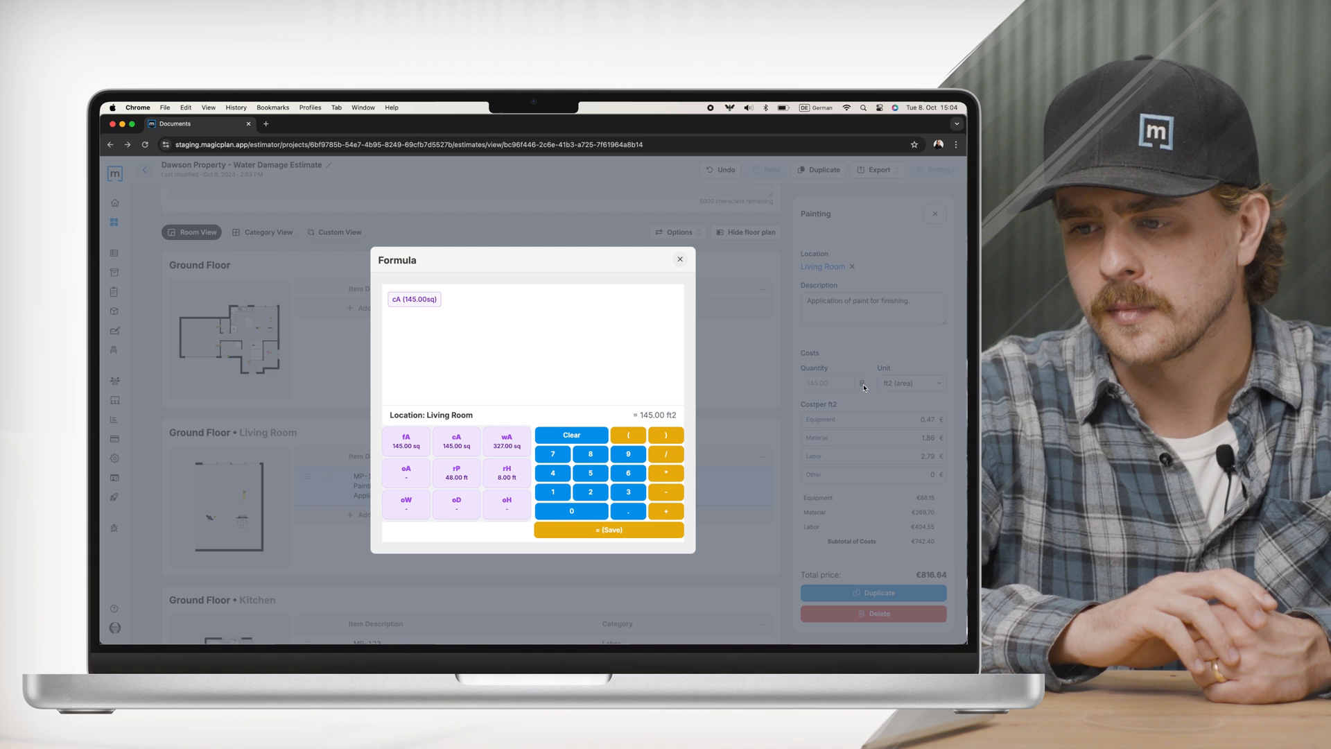
{"action": "mouse_move", "coordinate": [456, 441]}
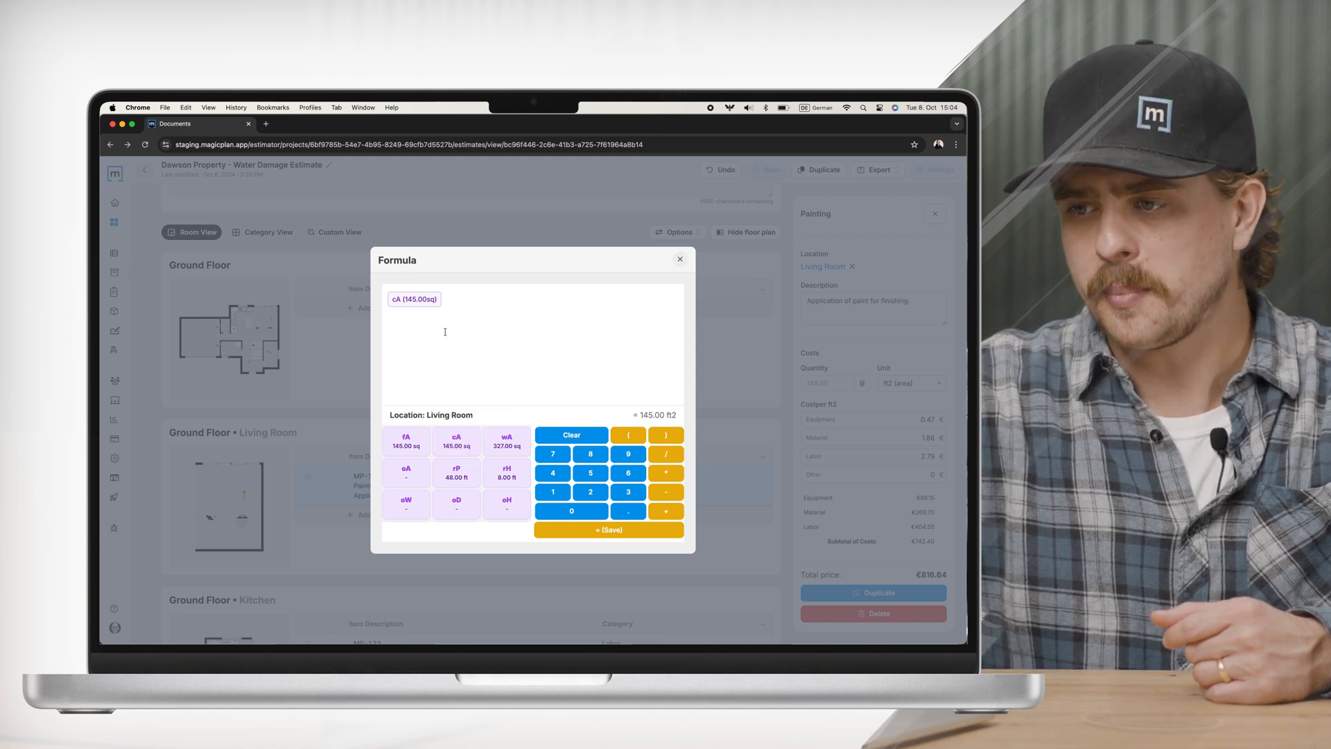
{"action": "mouse_move", "coordinate": [415, 300]}
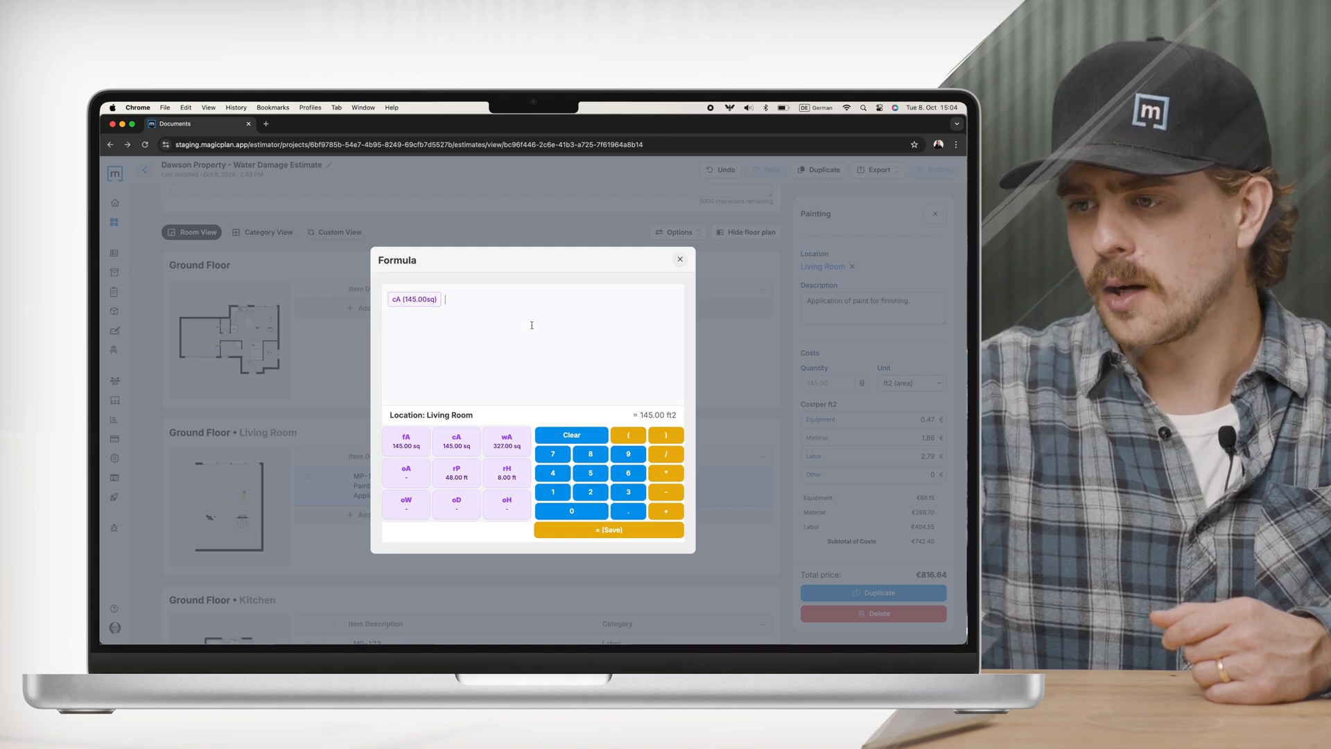
{"action": "left_click", "coordinate": [667, 510]}
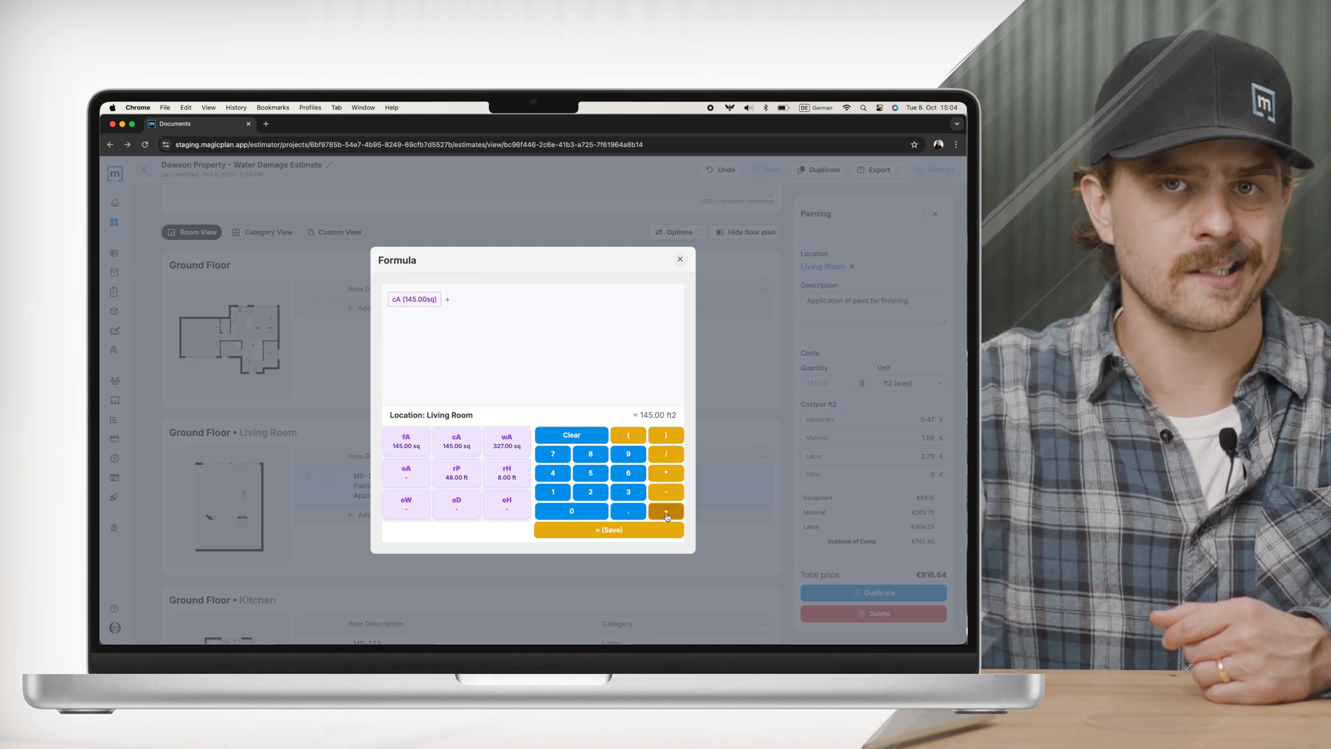
{"action": "mouse_move", "coordinate": [506, 441]}
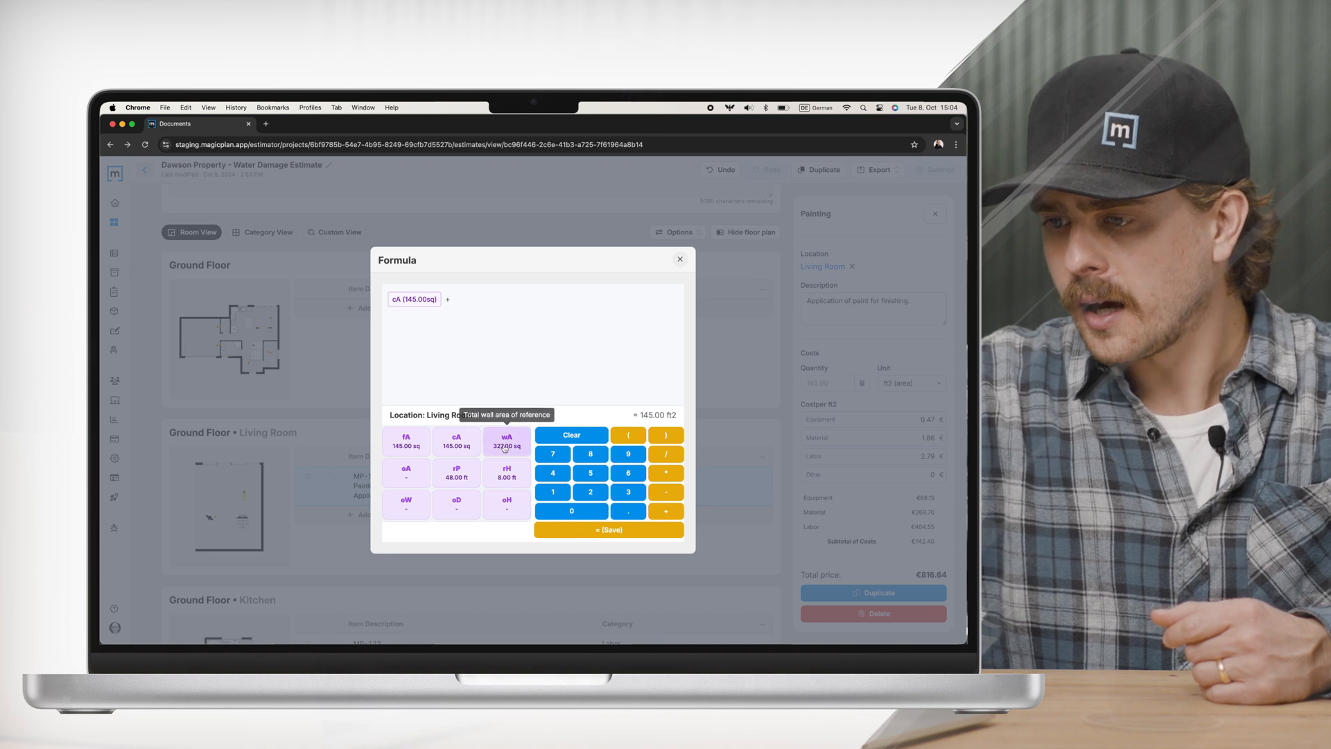
{"action": "left_click", "coordinate": [506, 441]}
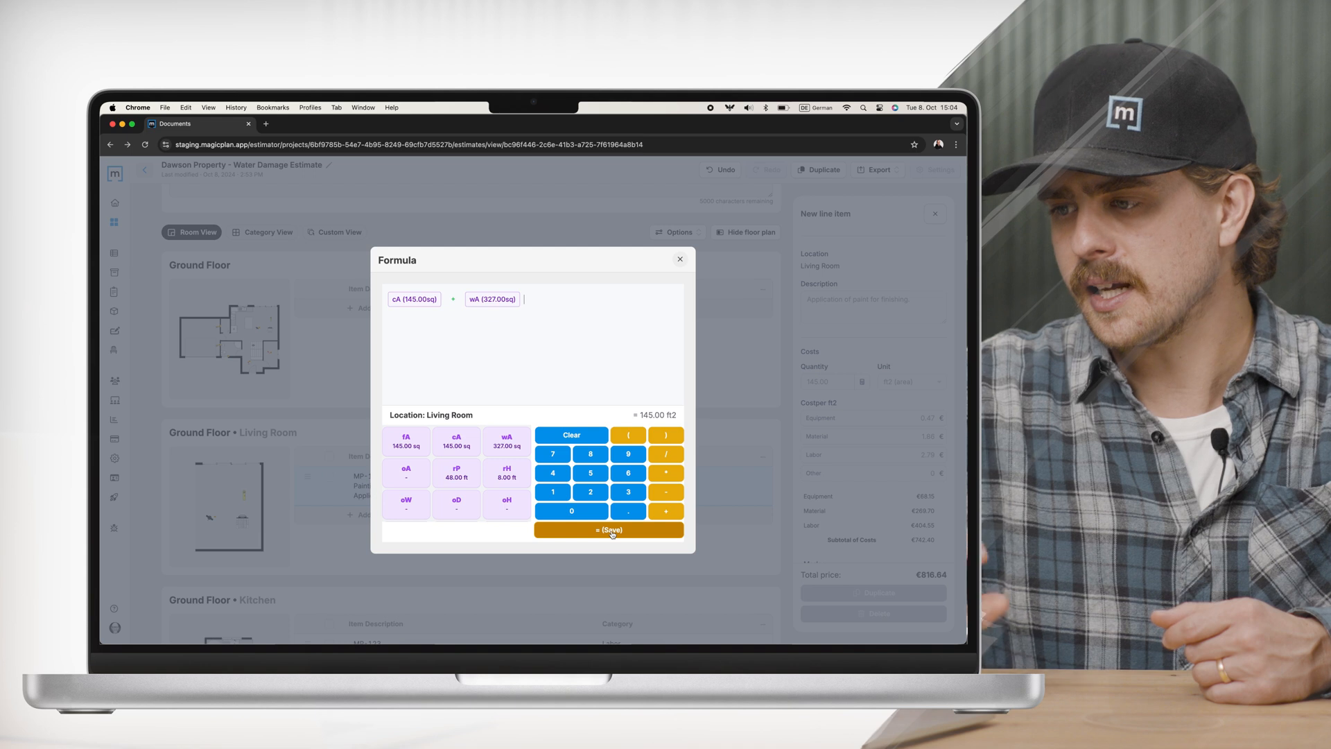
{"action": "left_click", "coordinate": [607, 528]}
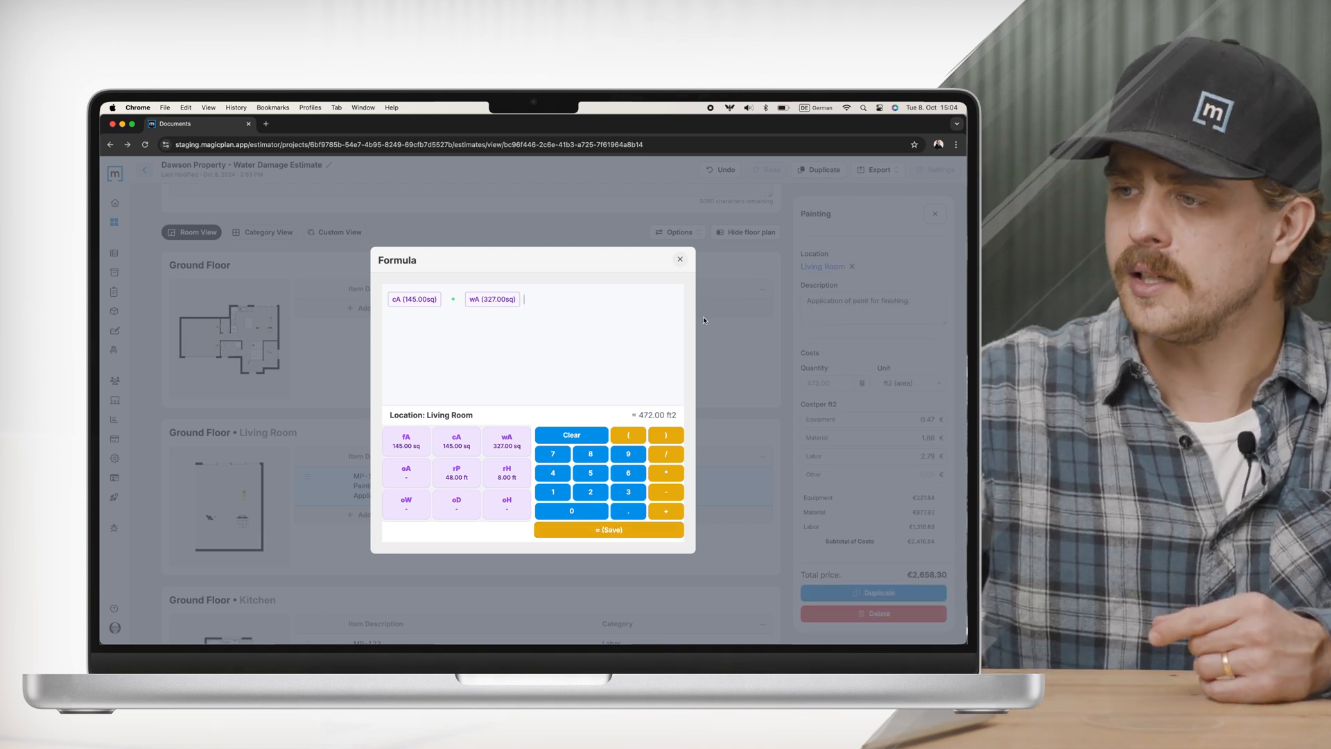
{"action": "left_click", "coordinate": [607, 528]}
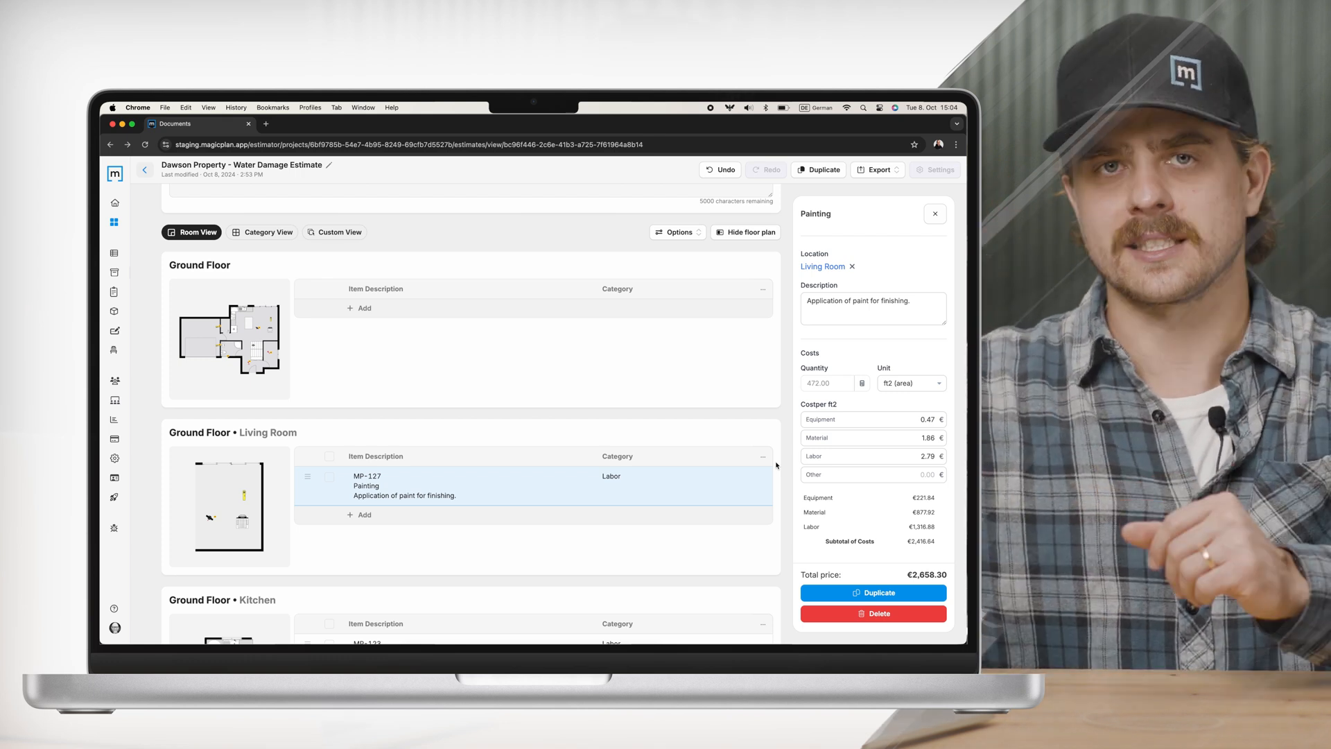
Step: Close the item details and expand Markup to show the 10% General Markup of €375.81
{"action": "left_click", "coordinate": [935, 214]}
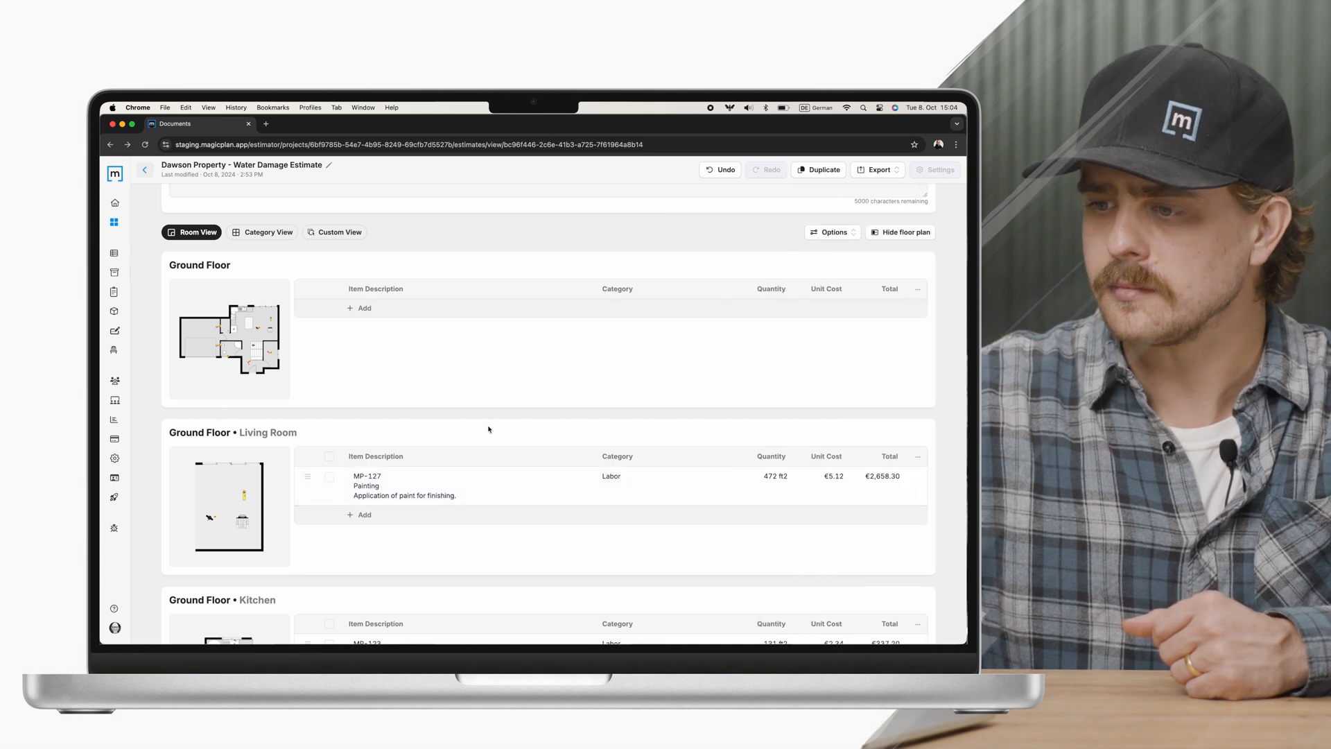
{"action": "scroll", "scroll_direction": "down", "scroll_amount": 3}
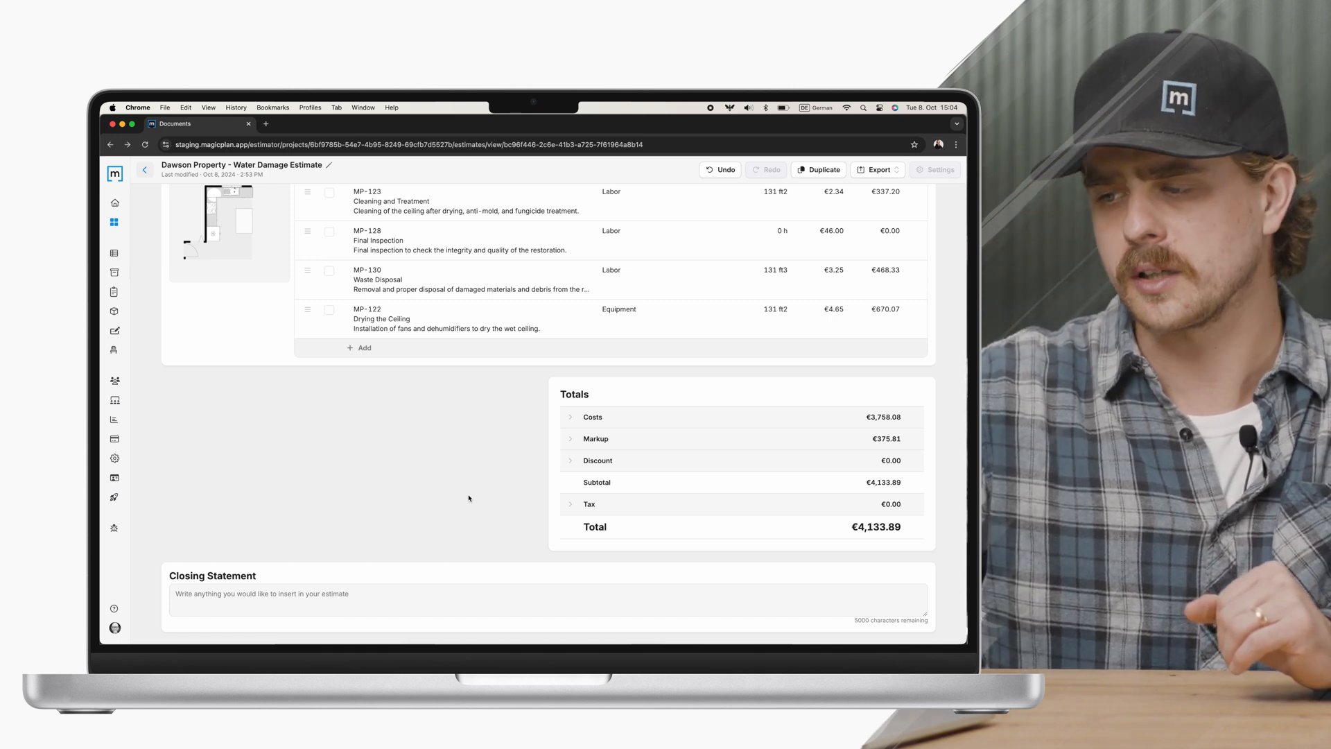
{"action": "mouse_move", "coordinate": [525, 493]}
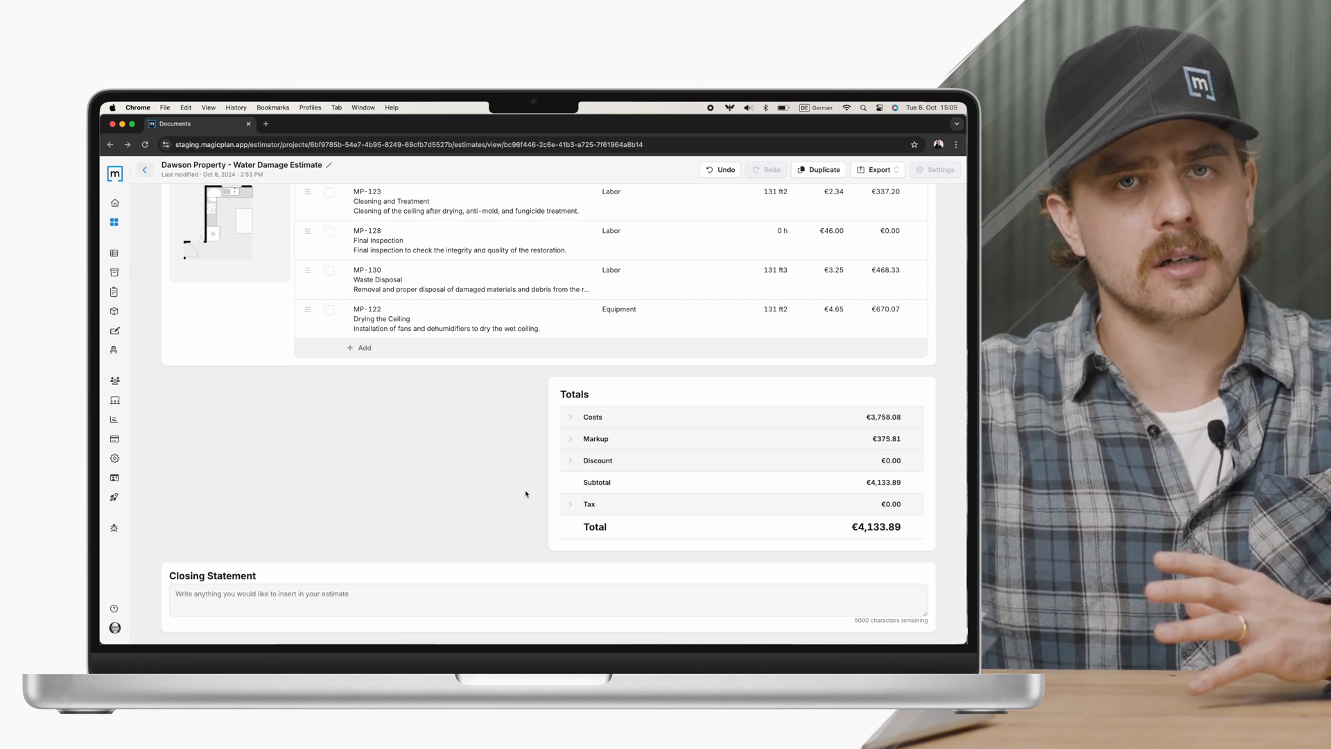
{"action": "left_click", "coordinate": [570, 439]}
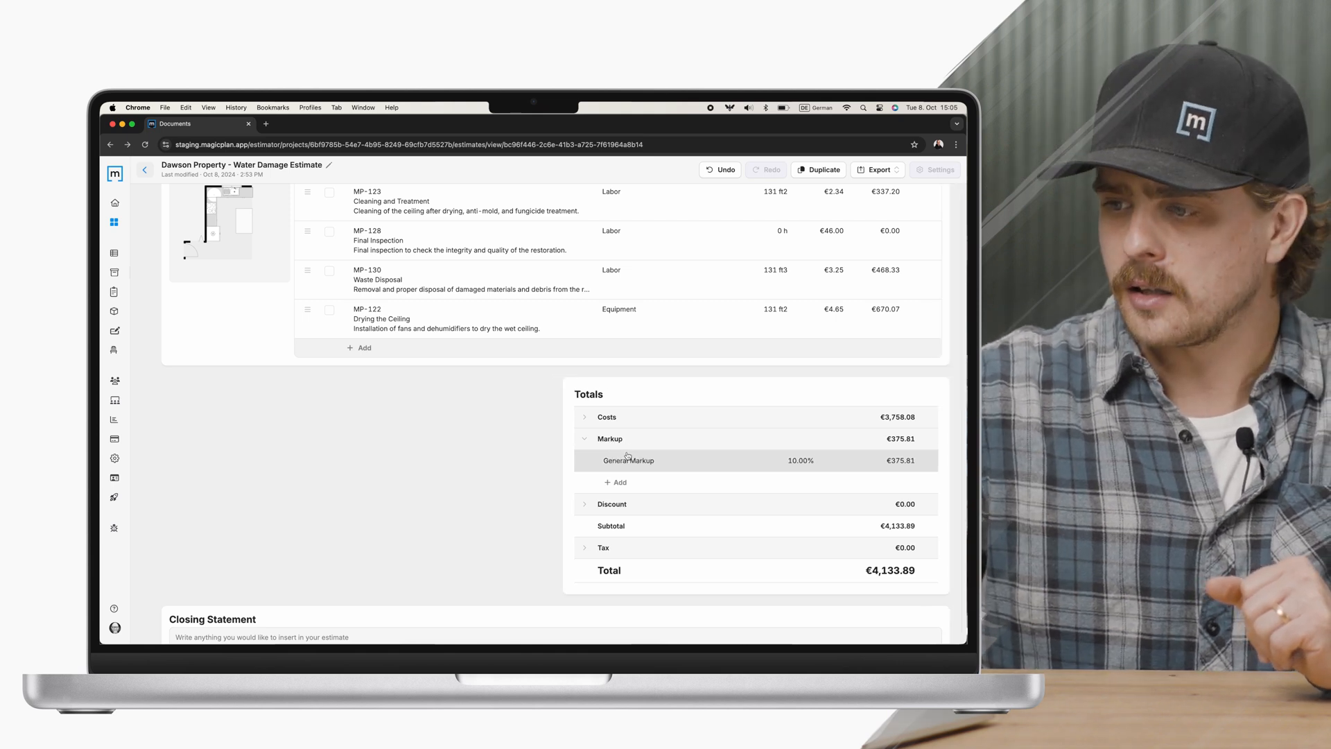
{"action": "left_click", "coordinate": [627, 460]}
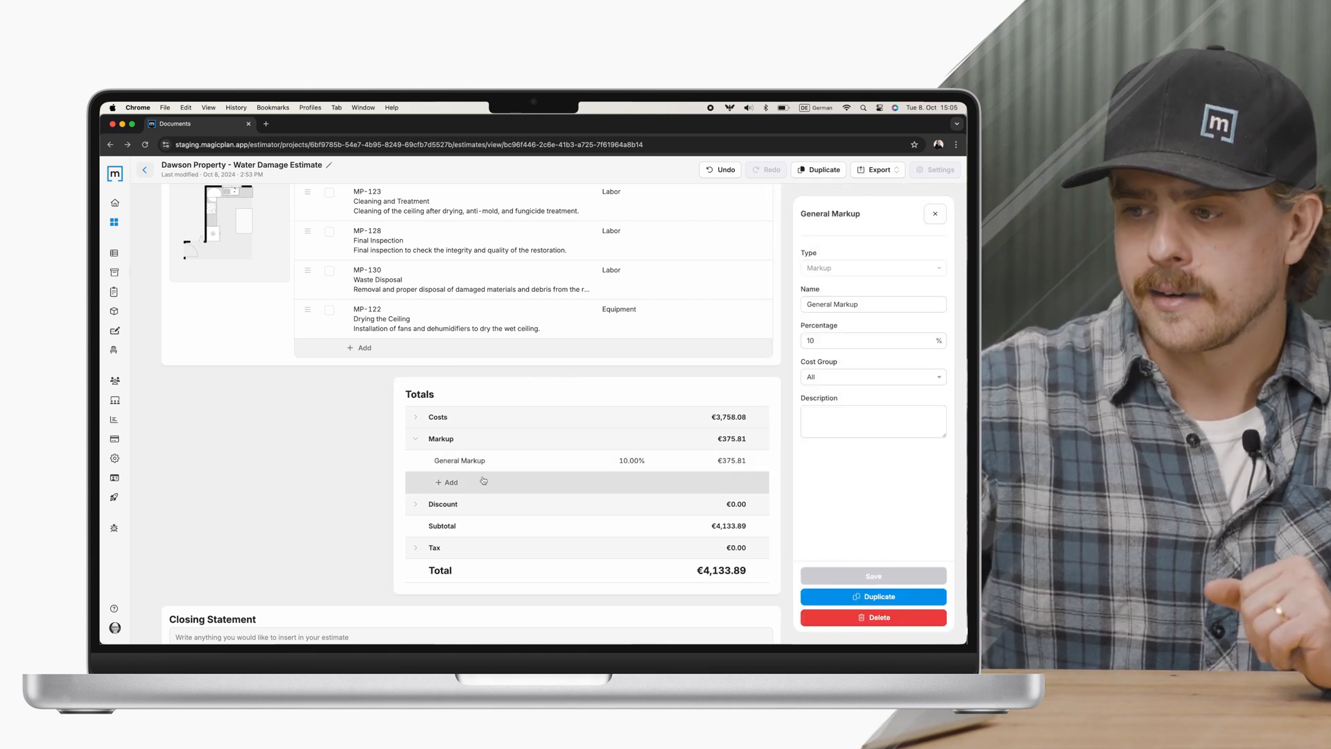
{"action": "mouse_move", "coordinate": [677, 401]}
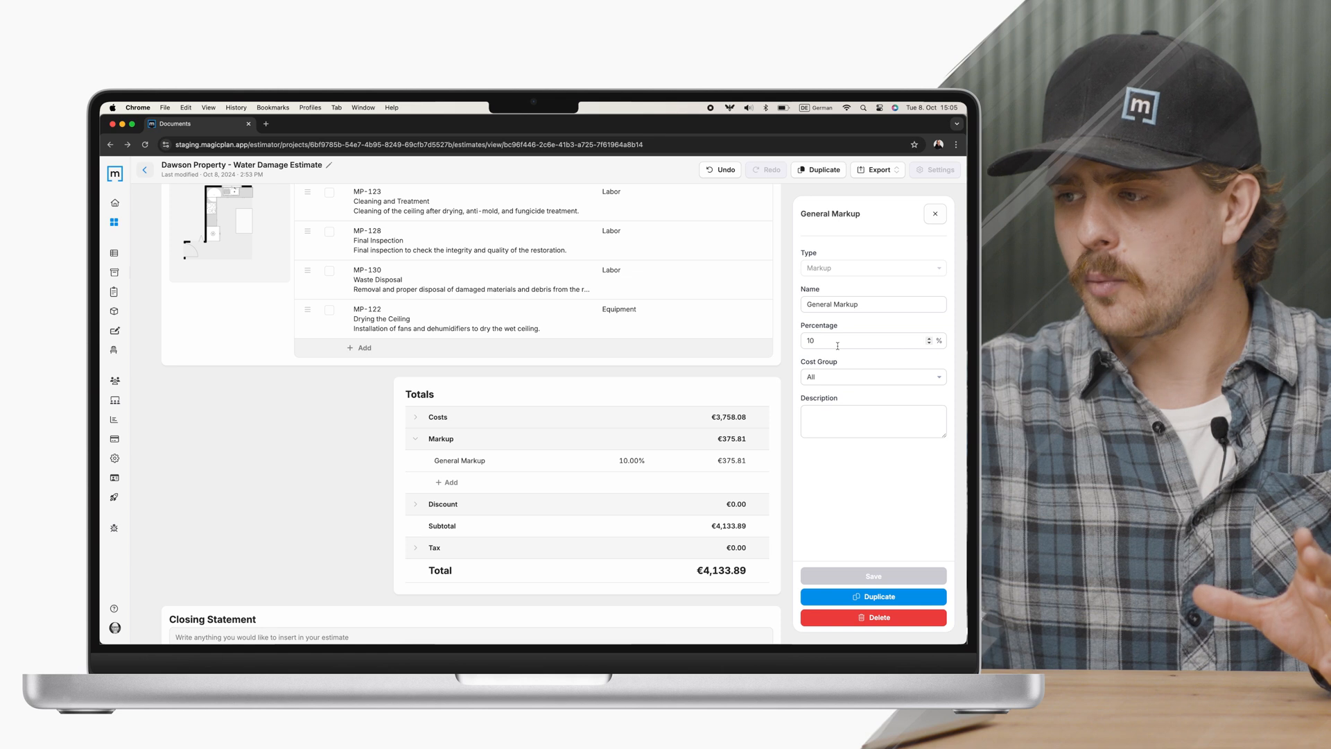
{"action": "left_click", "coordinate": [870, 375]}
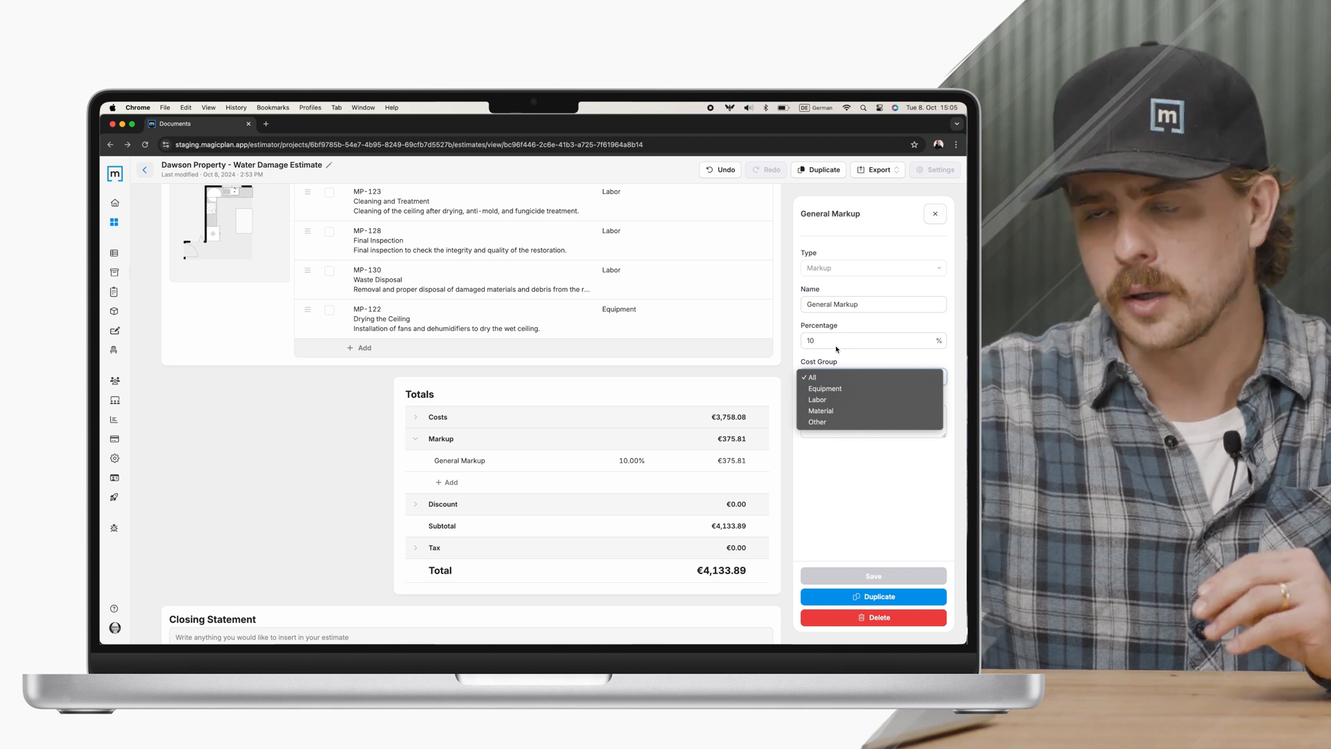
{"action": "left_click", "coordinate": [809, 377]}
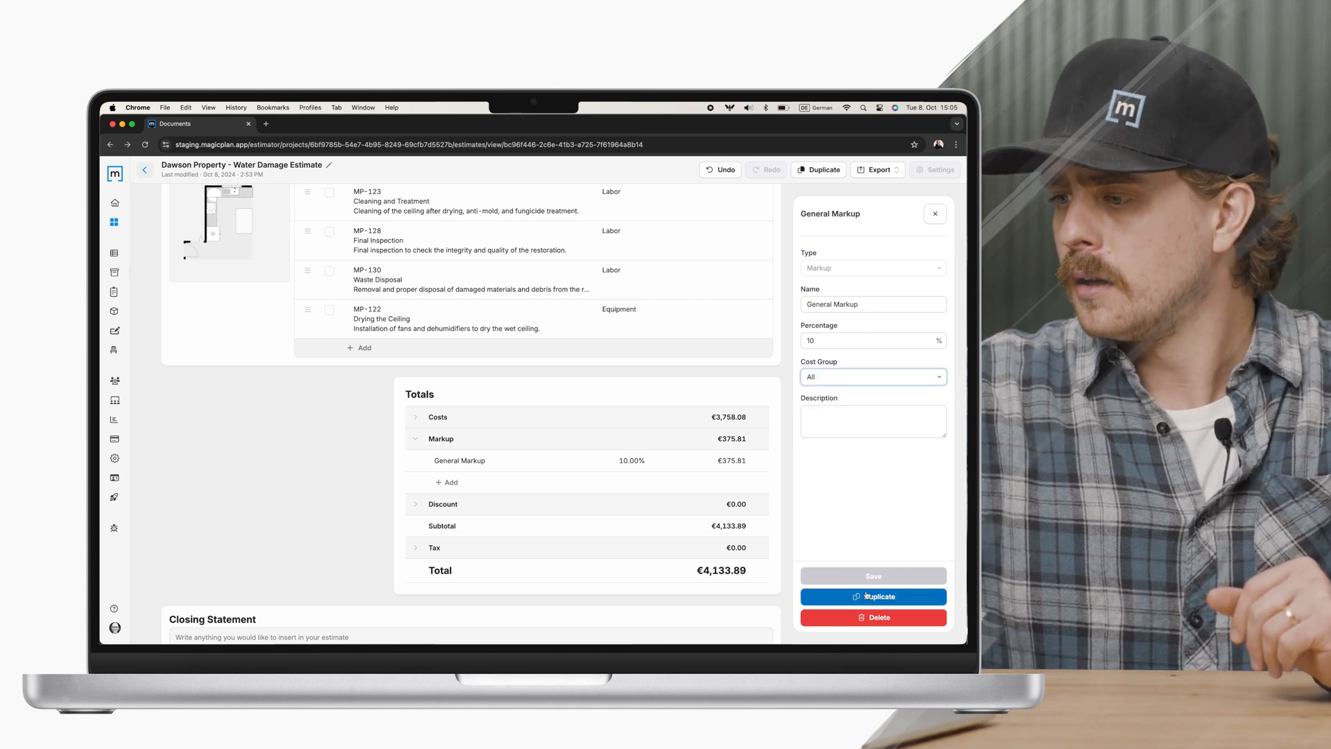
{"action": "left_click", "coordinate": [933, 213]}
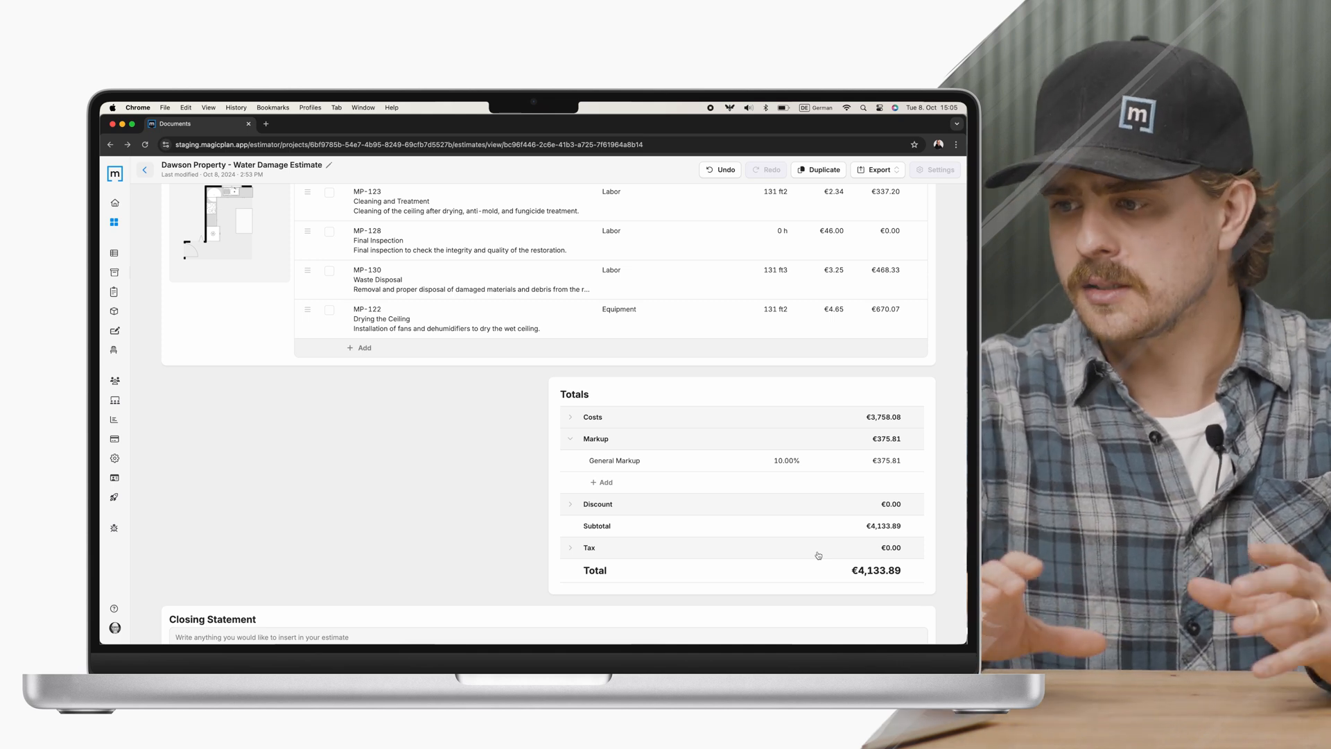
{"action": "mouse_move", "coordinate": [604, 509]}
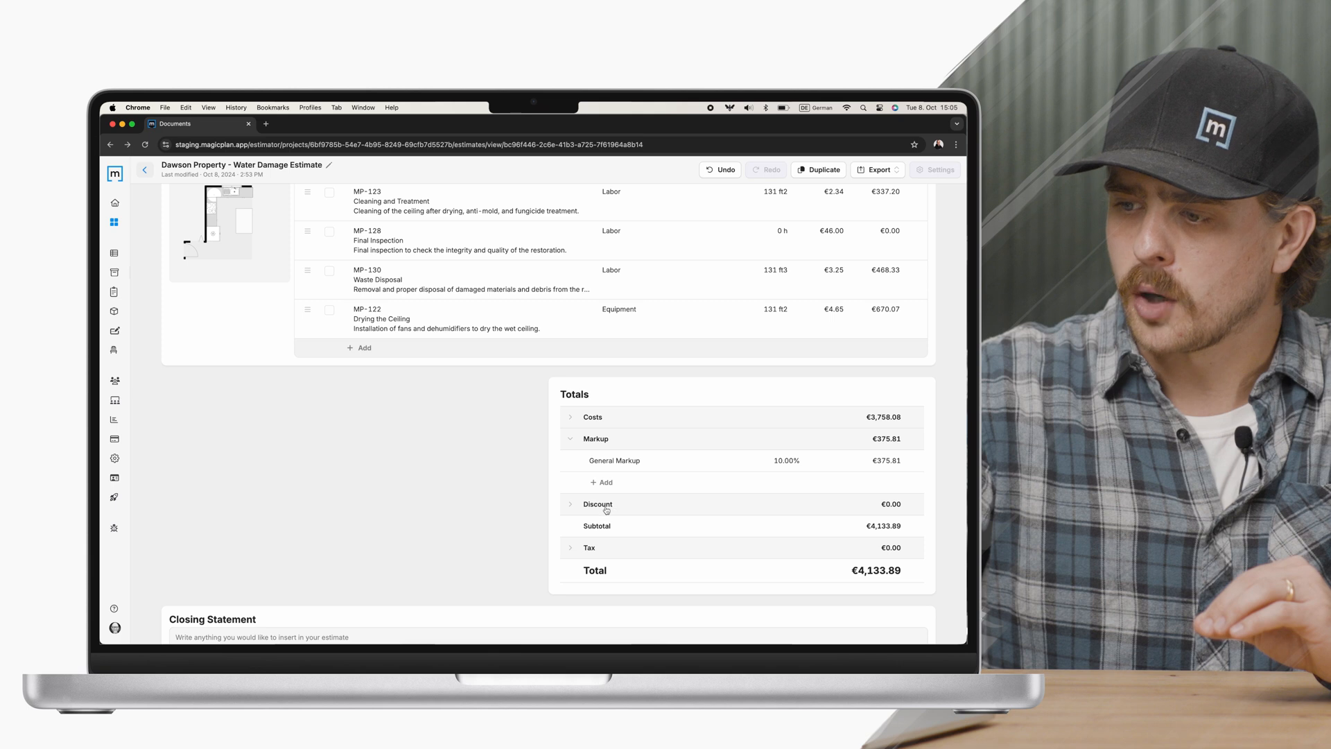